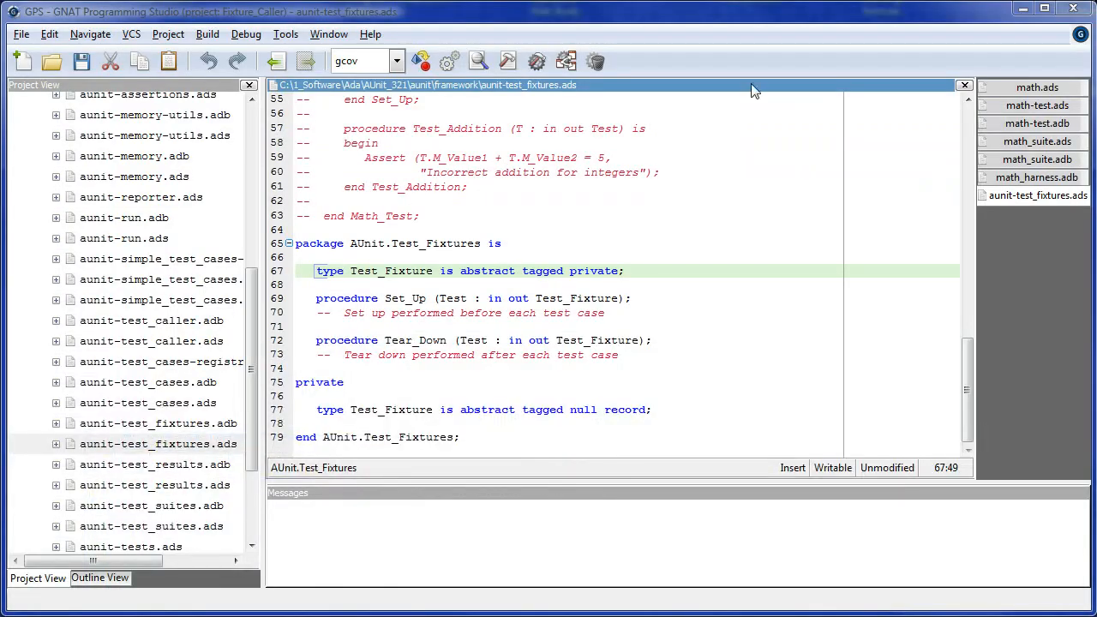
pyautogui.moveTo(608, 187)
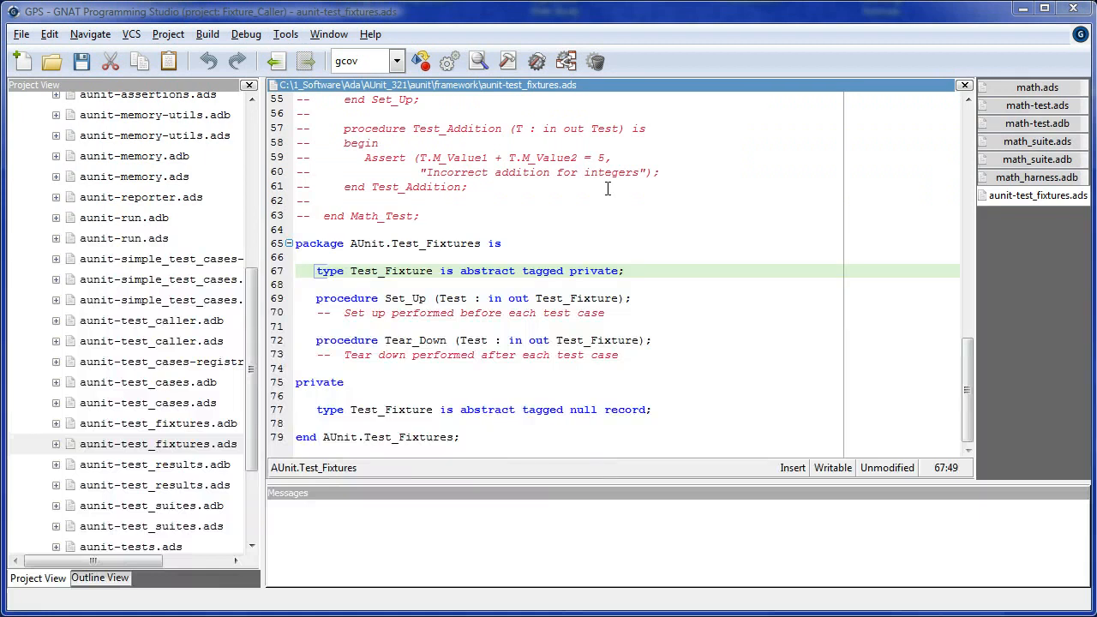
# Close the aunit-test_fixtures.ads editor so the Math package spec math.ads is visible
pyautogui.click(505, 244)
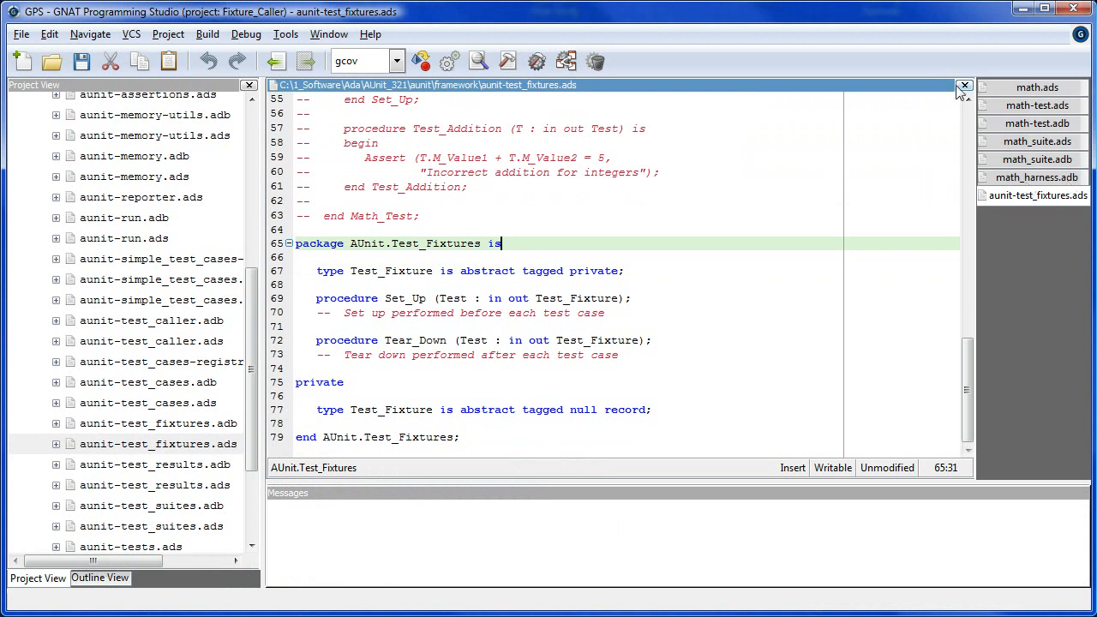
pyautogui.click(1037, 85)
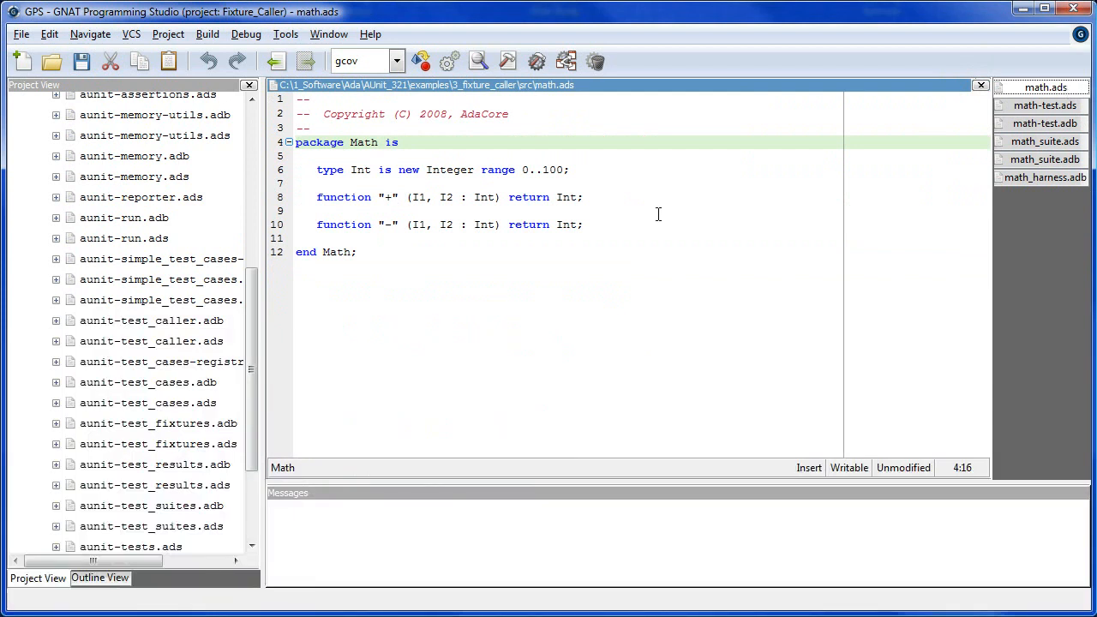
# Switch from math.ads to the Math.Test spec math-test.ads with its TC fixture record and test procedures
pyautogui.click(583, 197)
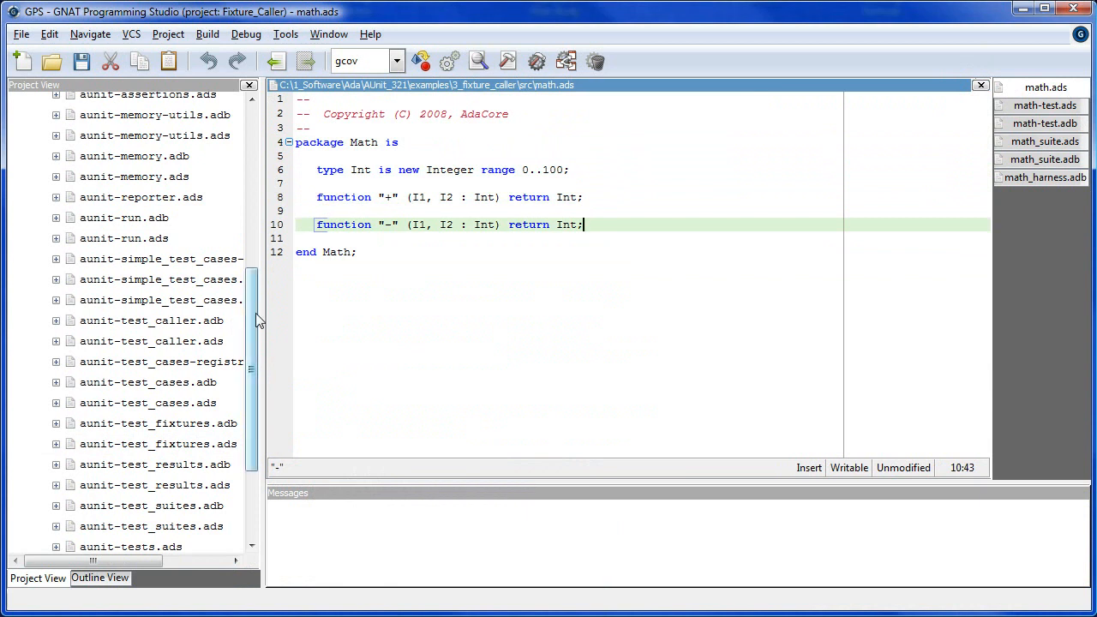
pyautogui.scroll(3)
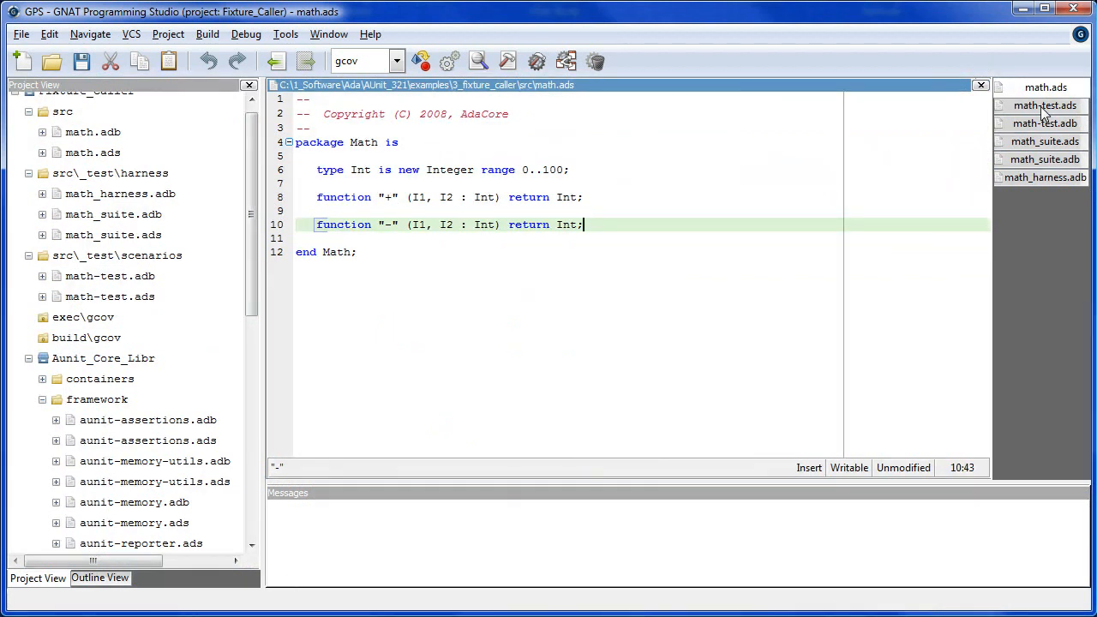
pyautogui.click(1046, 105)
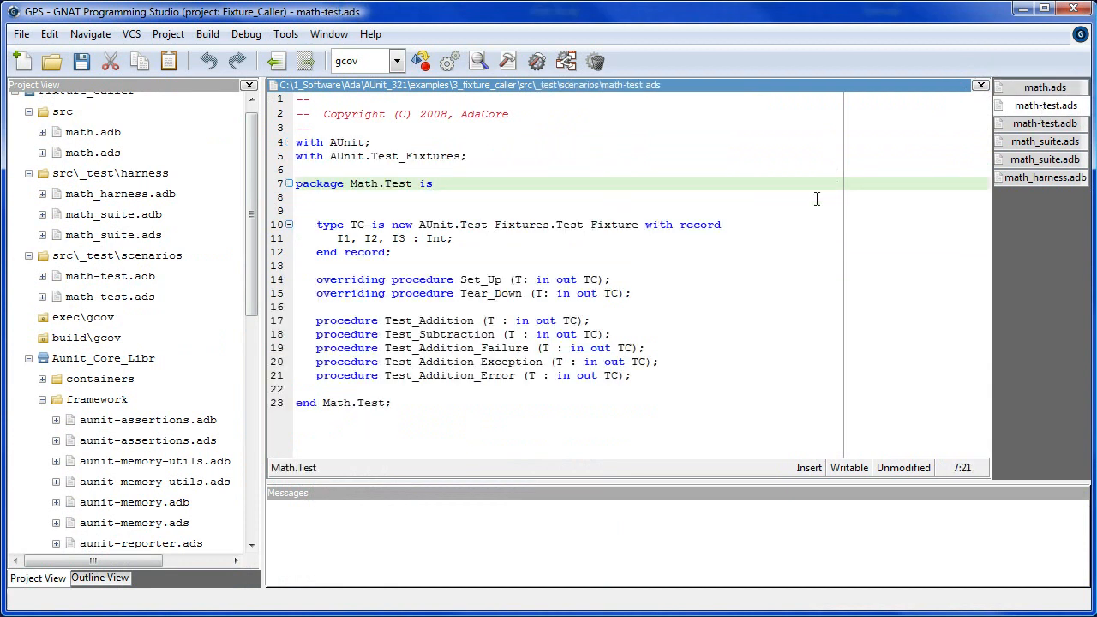
pyautogui.click(727, 225)
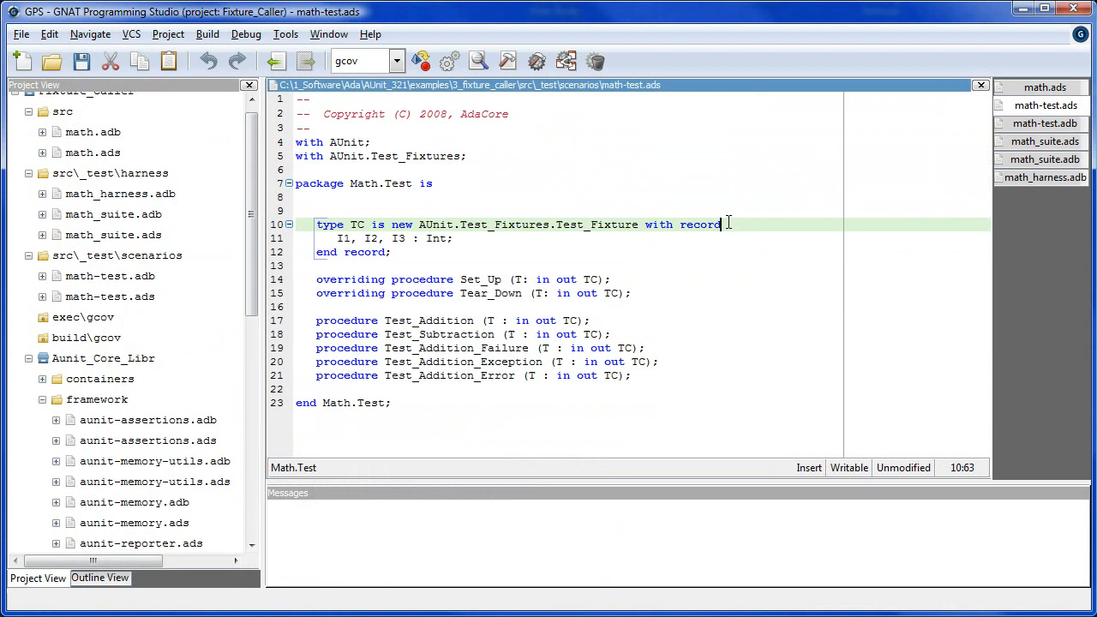
pyautogui.moveTo(631, 274)
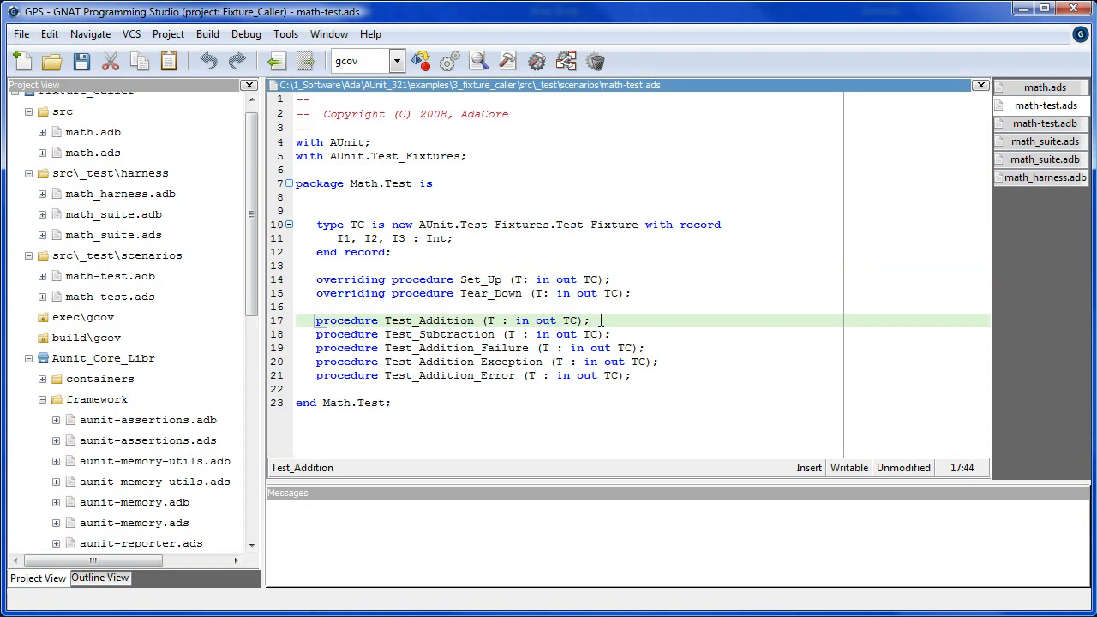
pyautogui.moveTo(625, 288)
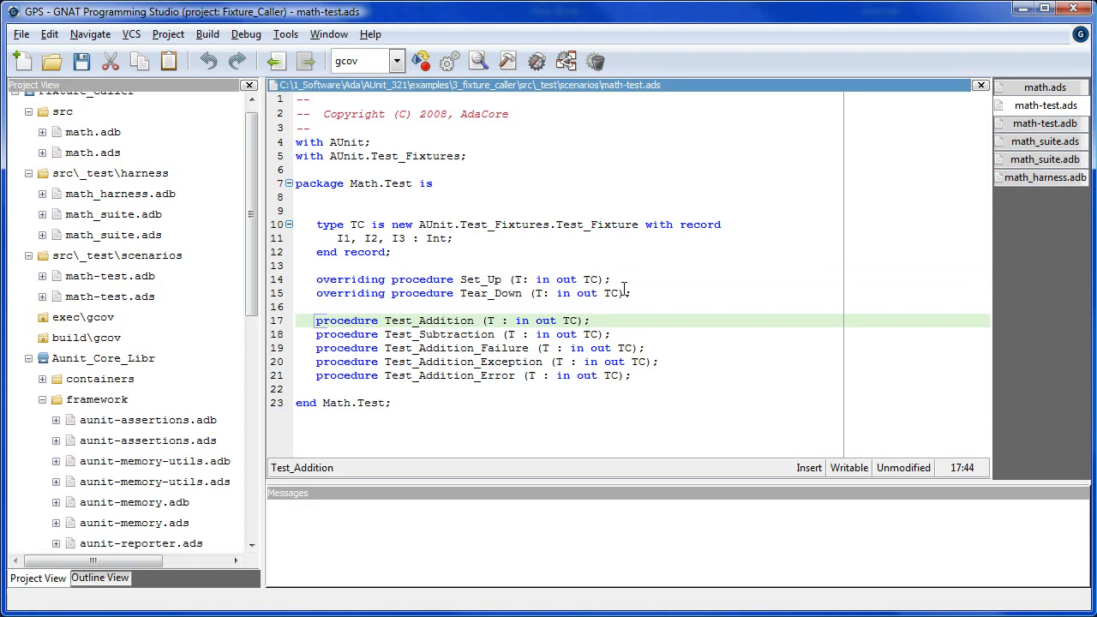
pyautogui.click(729, 224)
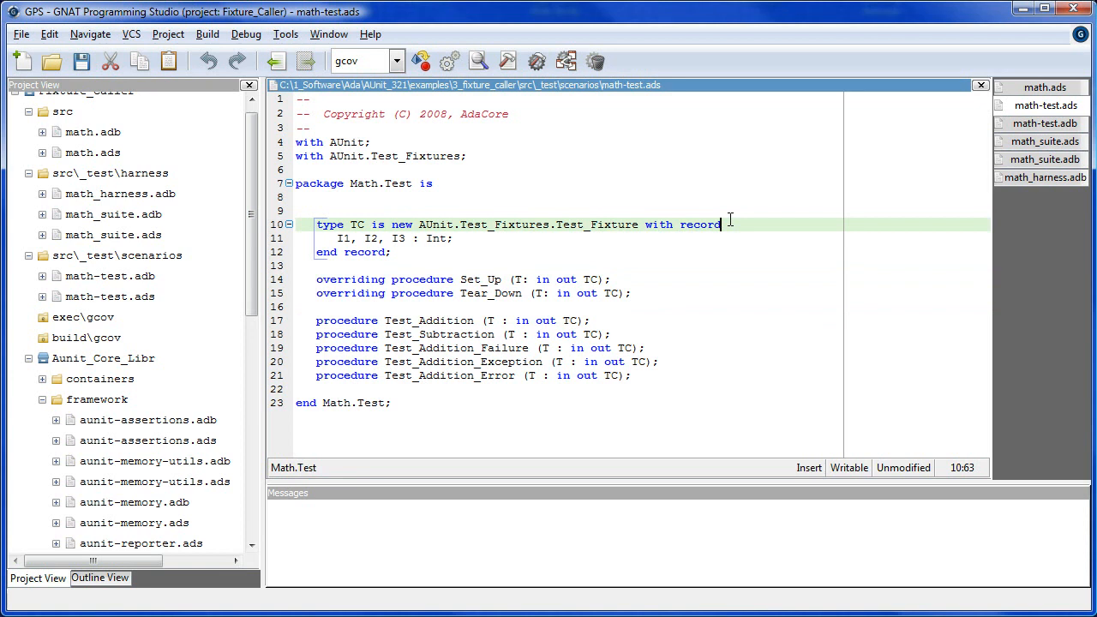
pyautogui.click(591, 321)
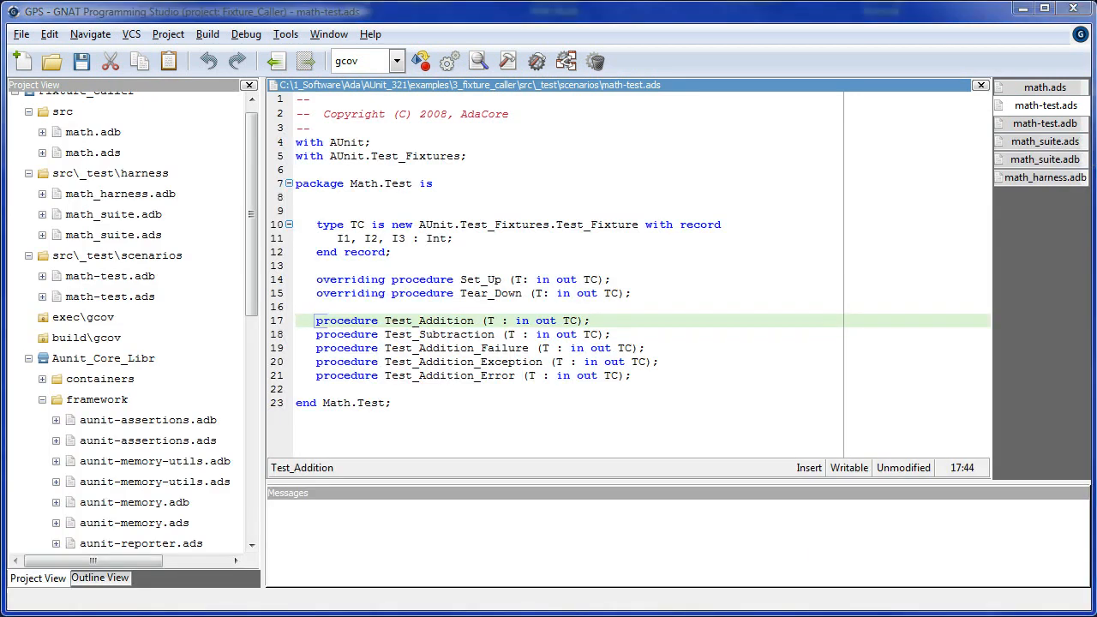
# Show the Math.Test body math-test.adb with its Set_Up, Tear_Down and test implementations
pyautogui.click(1046, 123)
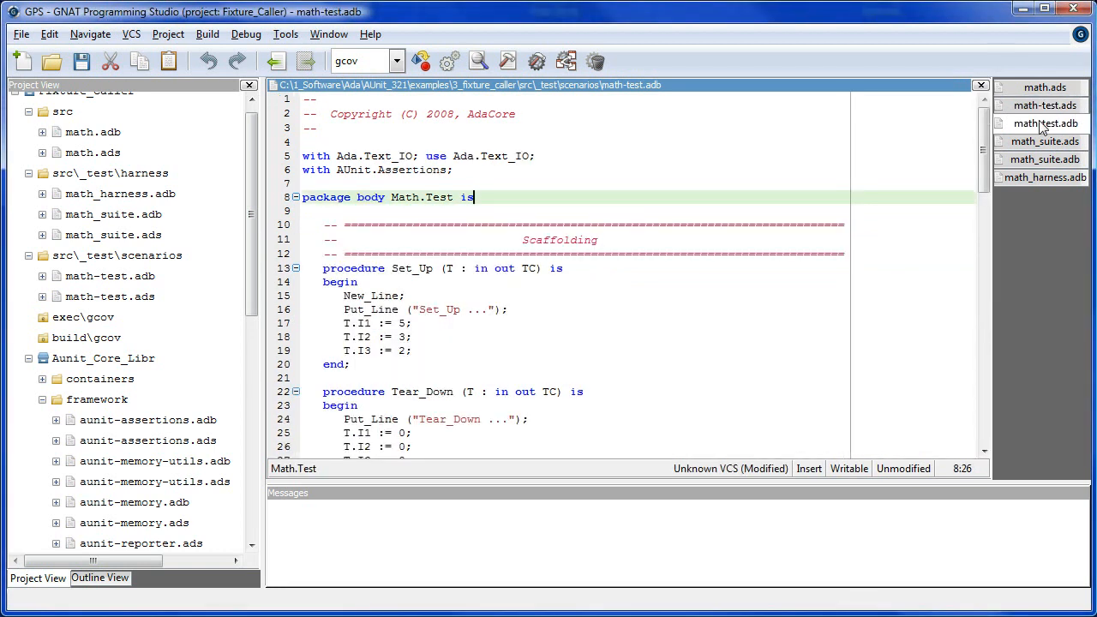
pyautogui.moveTo(588, 178)
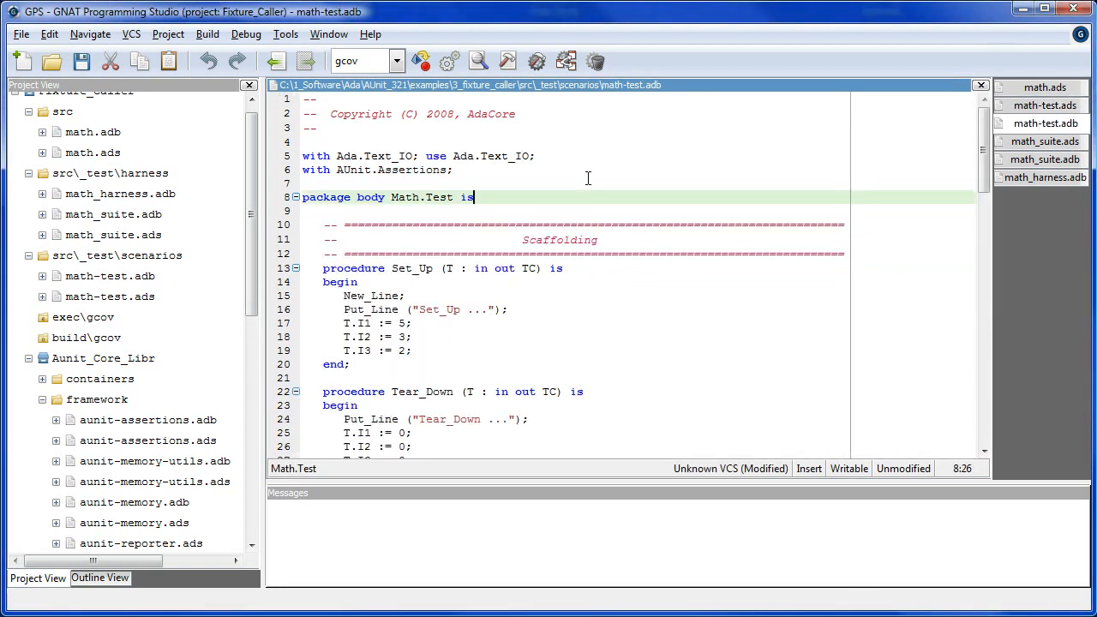
pyautogui.moveTo(525, 172)
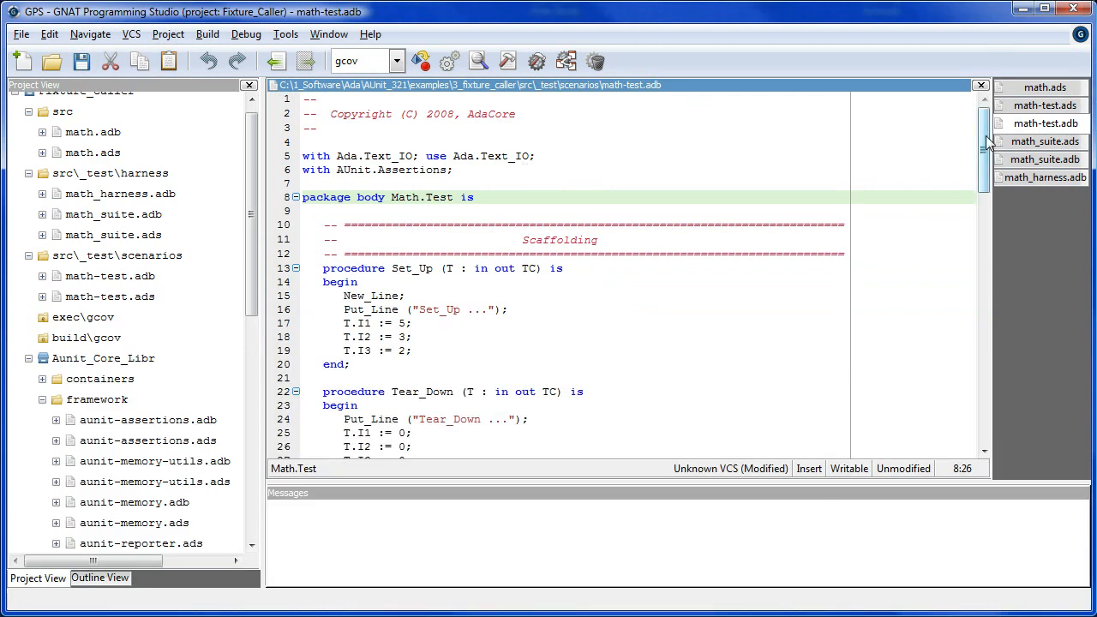
pyautogui.scroll(-3)
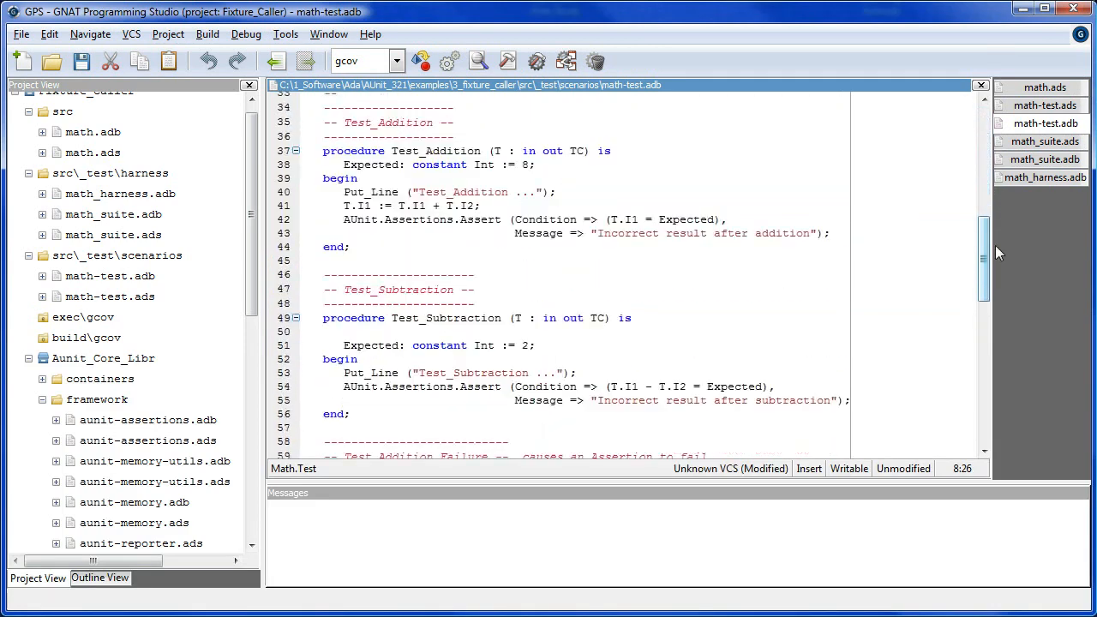
pyautogui.scroll(3)
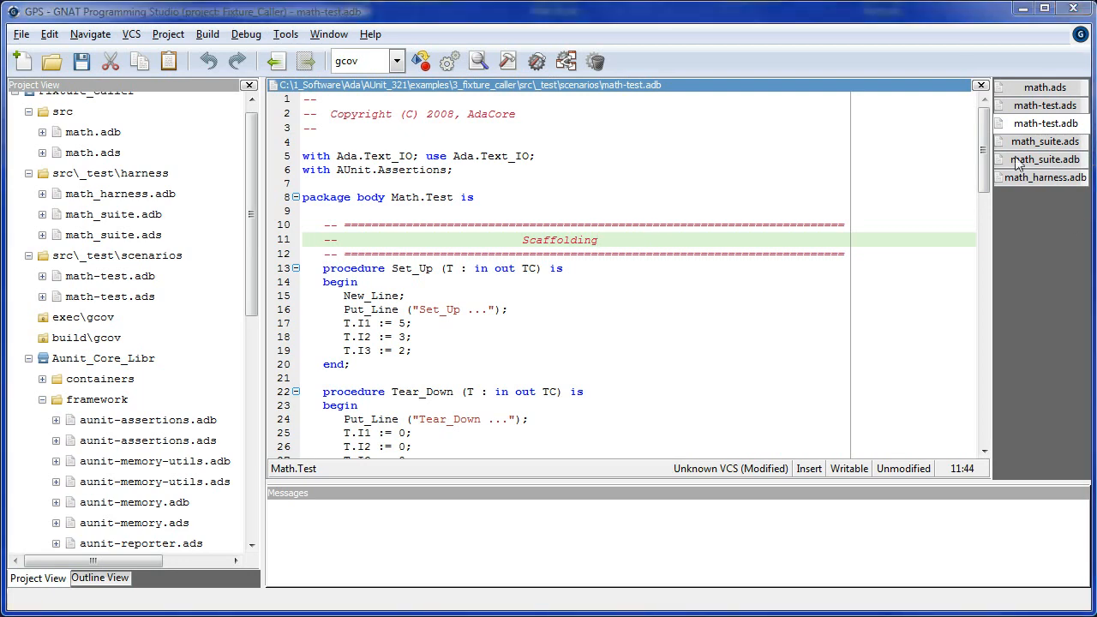
# Scroll through math-test.adb down to the Test_Addition_Error scenario
pyautogui.scroll(-3)
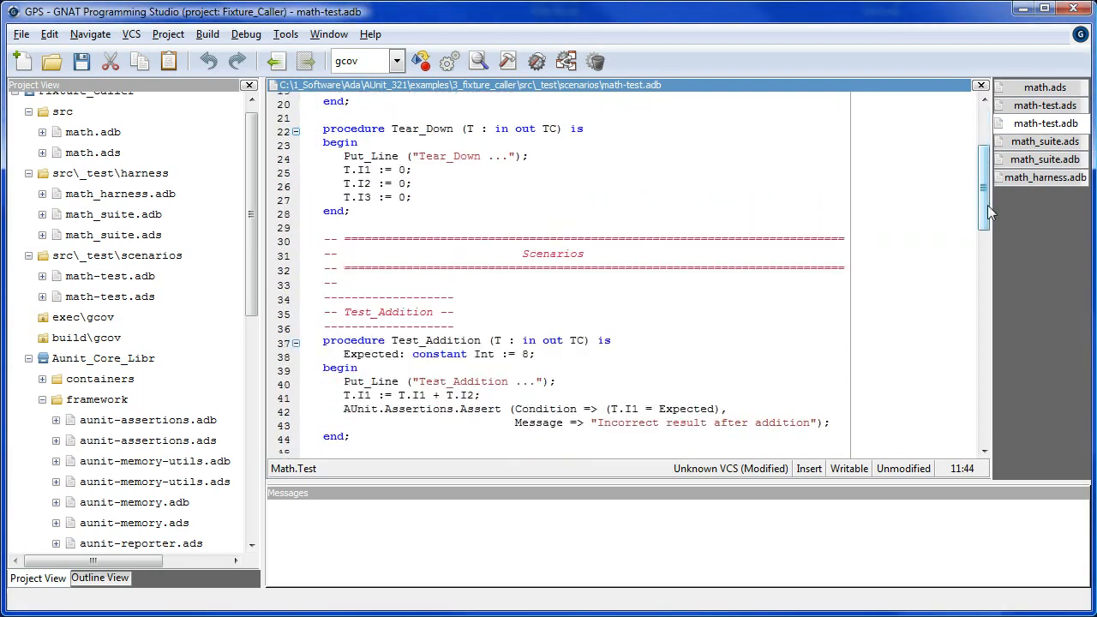
pyautogui.scroll(-3)
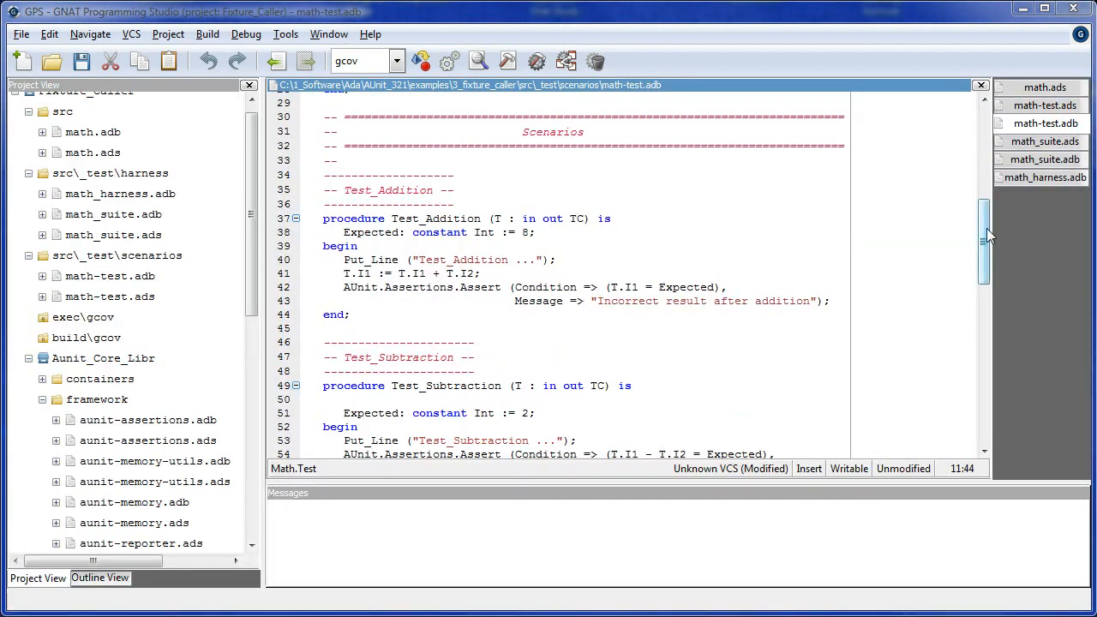
pyautogui.scroll(-3)
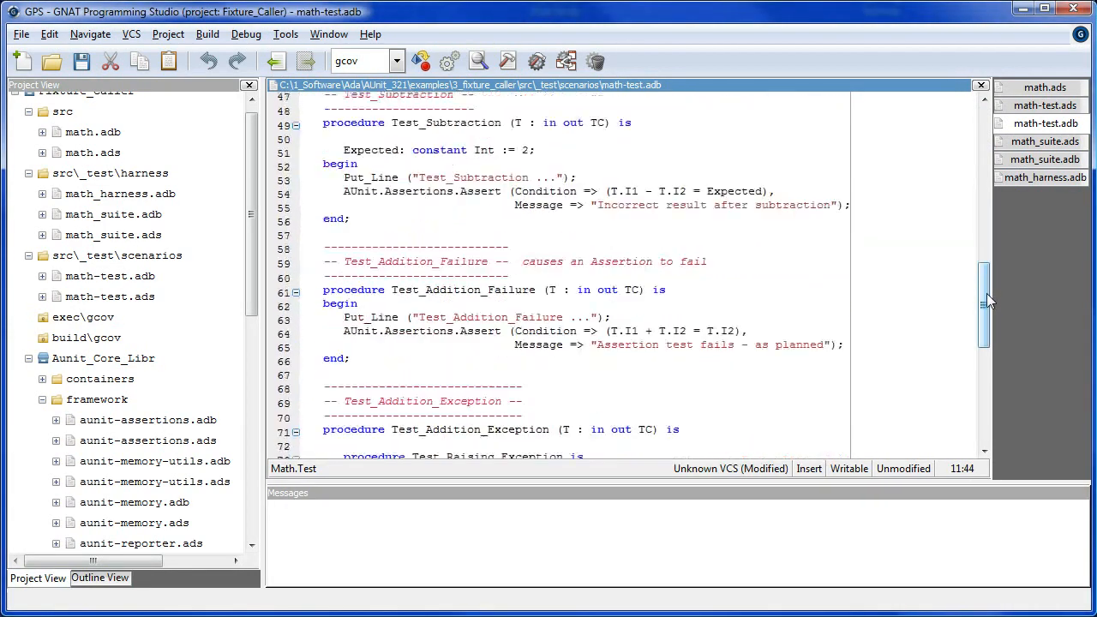
pyautogui.scroll(-3)
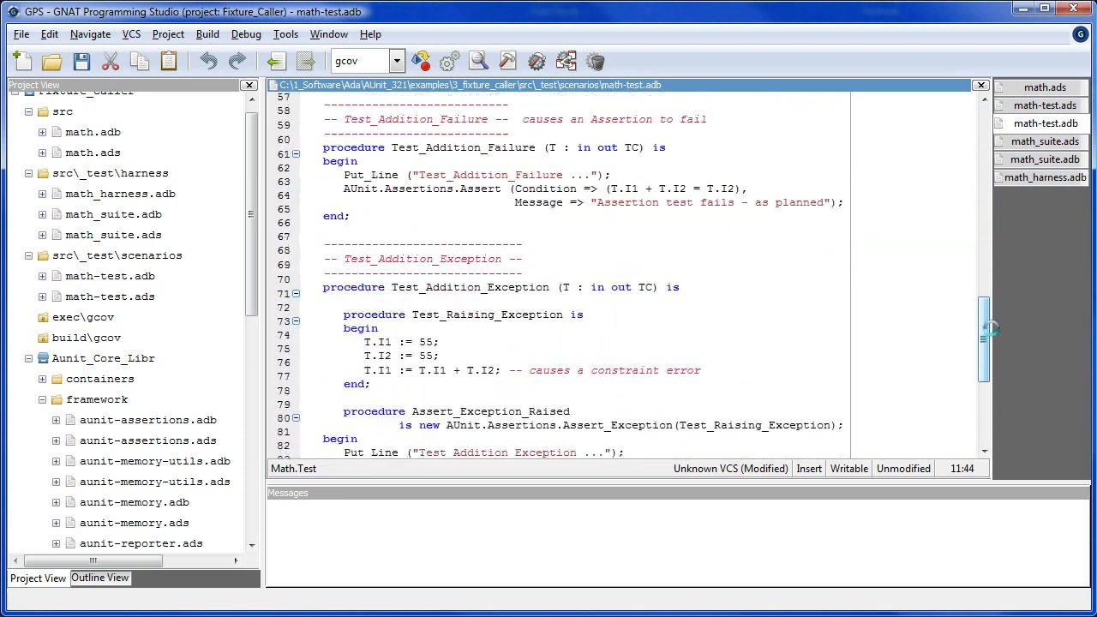
pyautogui.scroll(-3)
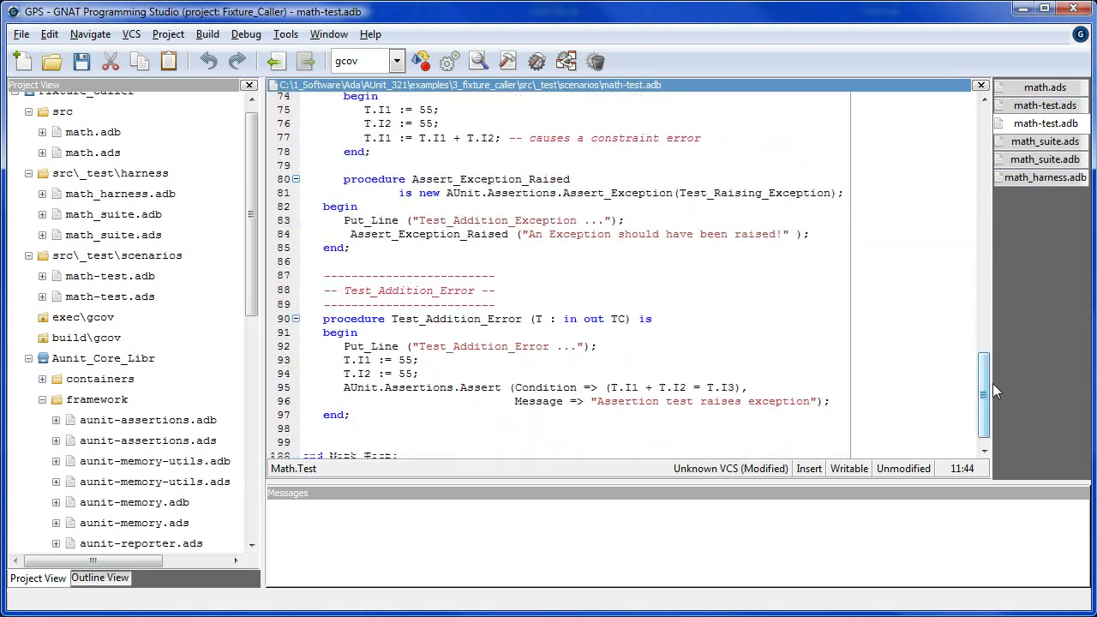
pyautogui.scroll(-3)
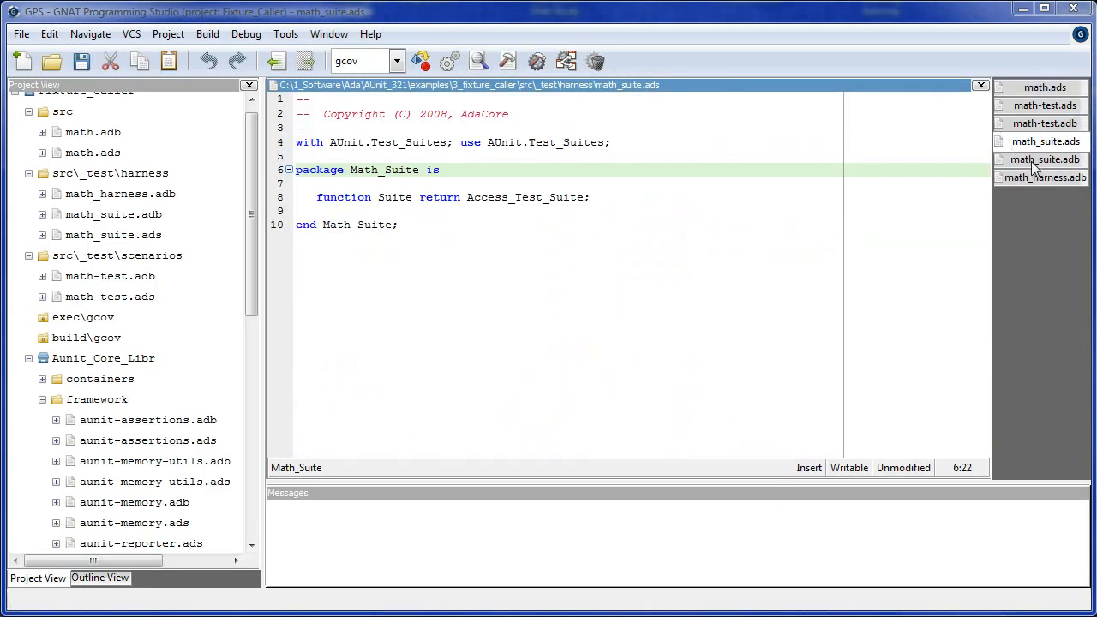
pyautogui.click(1043, 159)
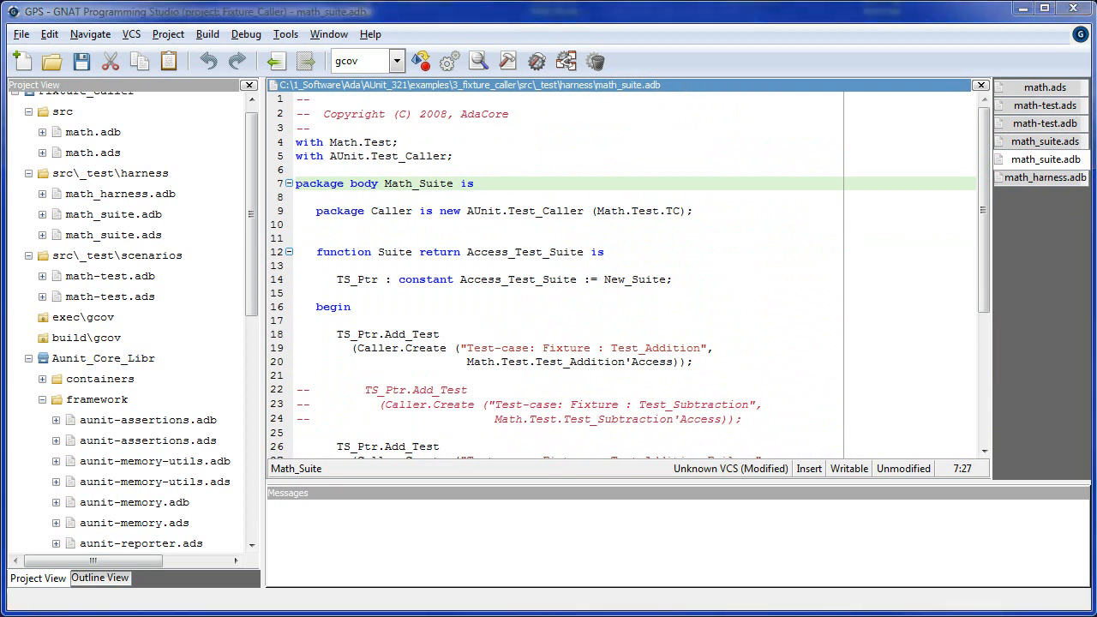
pyautogui.moveTo(943, 188)
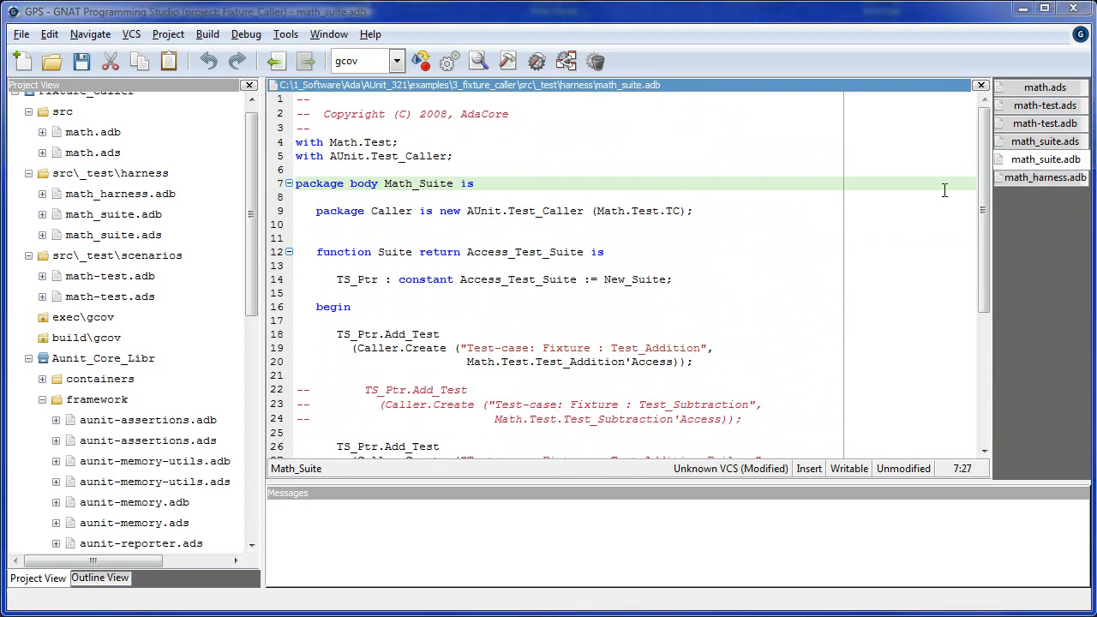
pyautogui.moveTo(939, 187)
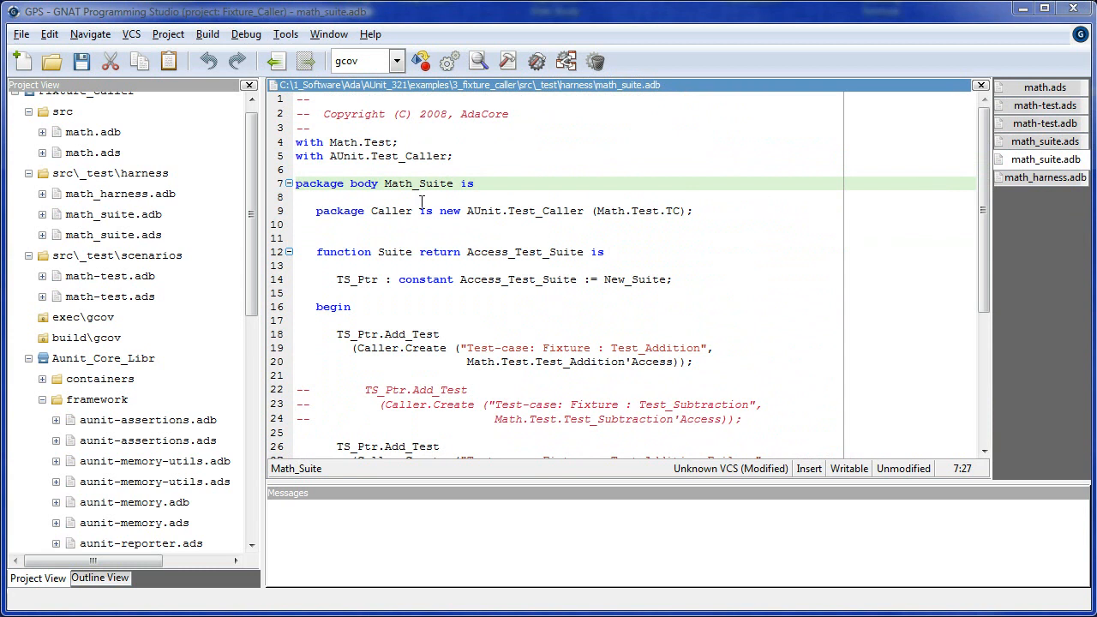
pyautogui.click(695, 211)
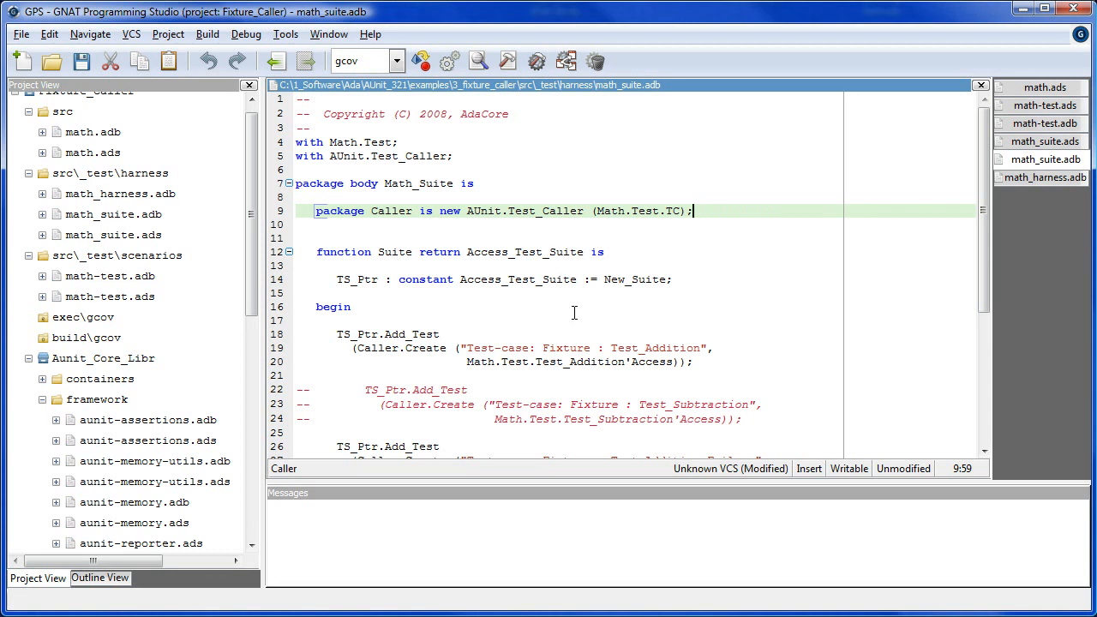
pyautogui.click(604, 252)
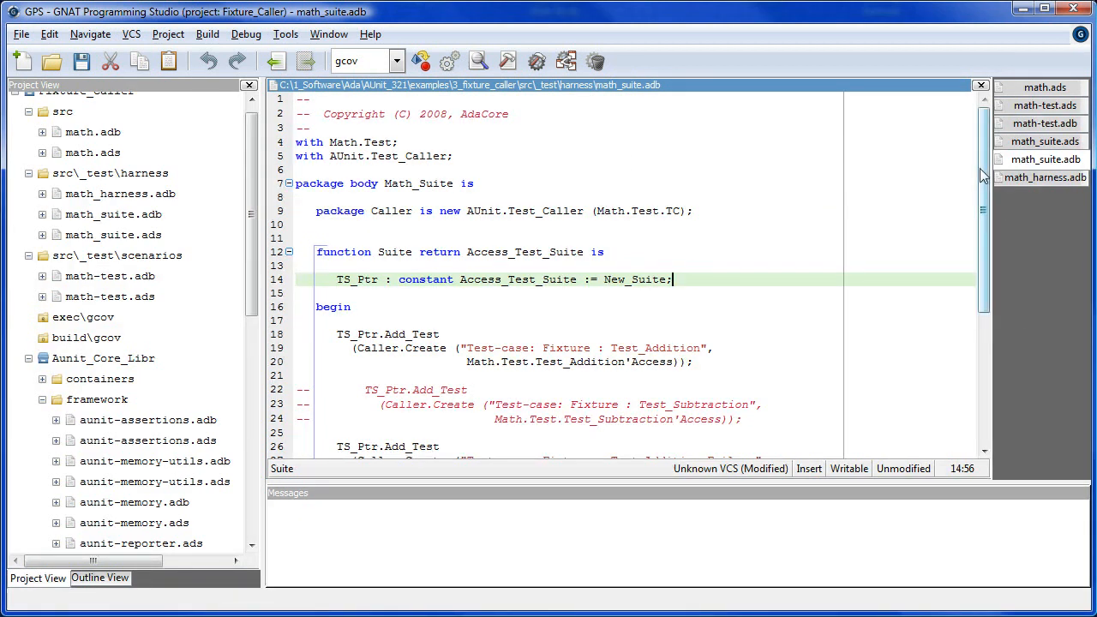
pyautogui.scroll(-3)
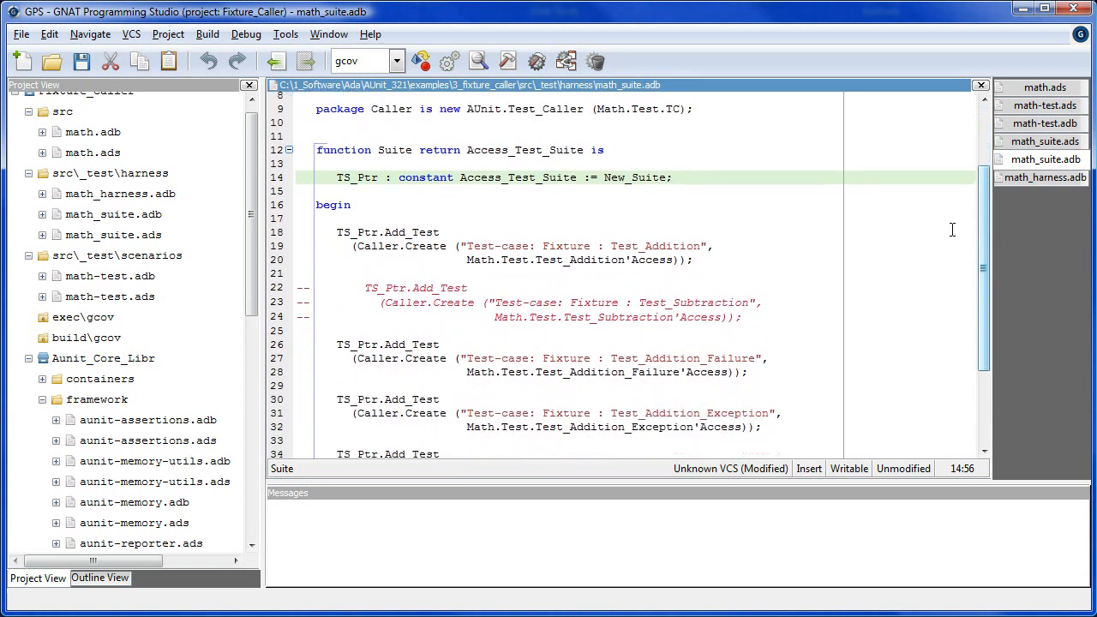
pyautogui.click(369, 204)
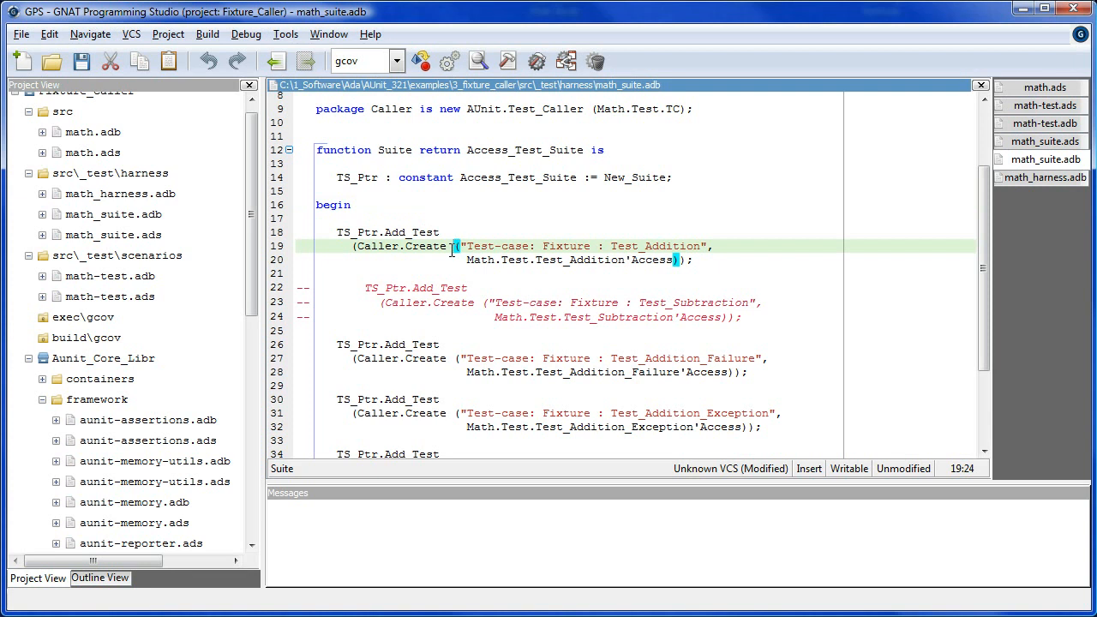
pyautogui.click(466, 343)
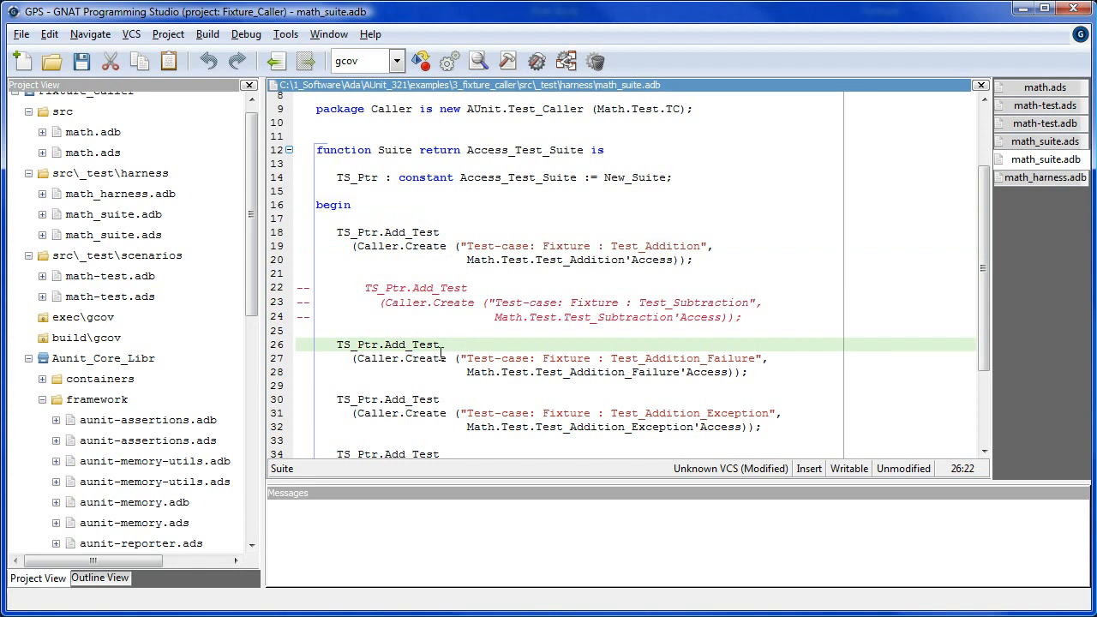
pyautogui.click(437, 358)
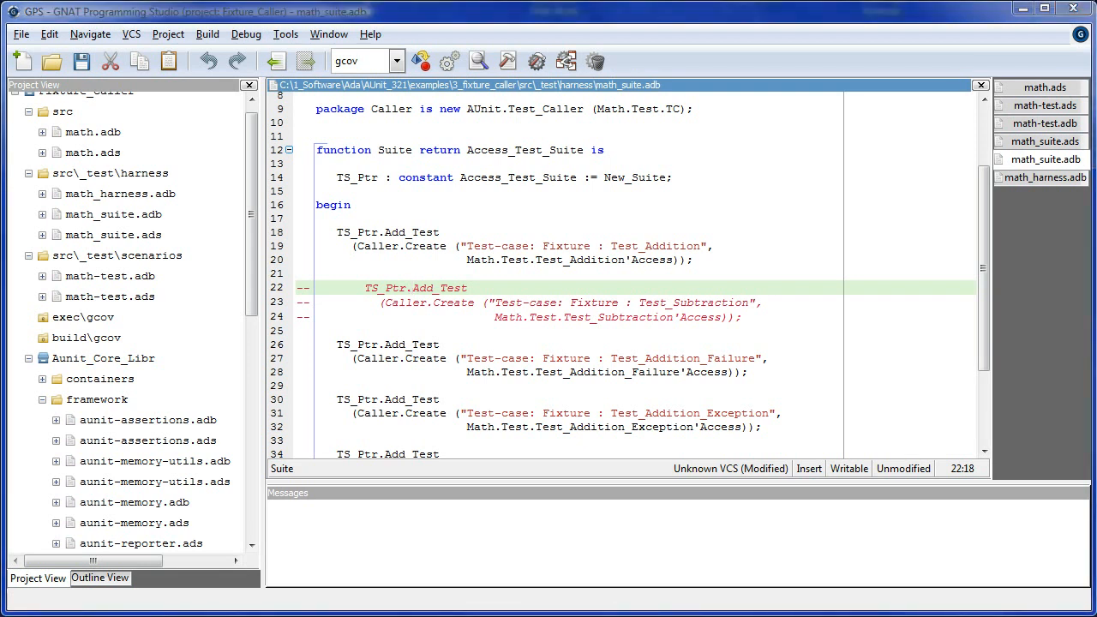
# Switch from math_suite.adb to the Math_Harness procedure in math_harness.adb
pyautogui.scroll(-3)
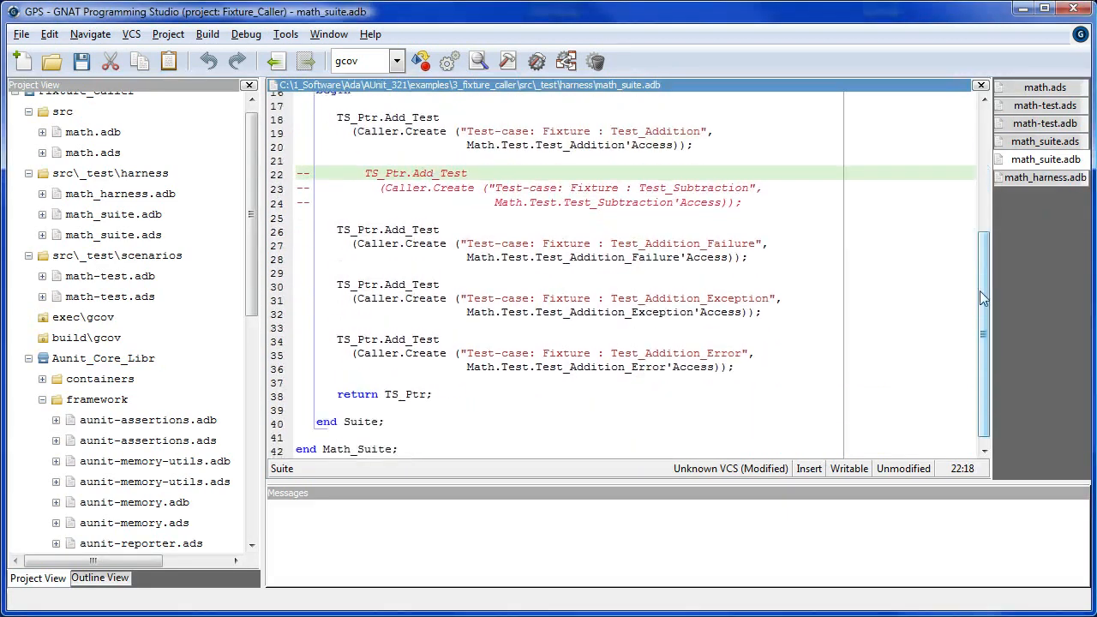
pyautogui.scroll(3)
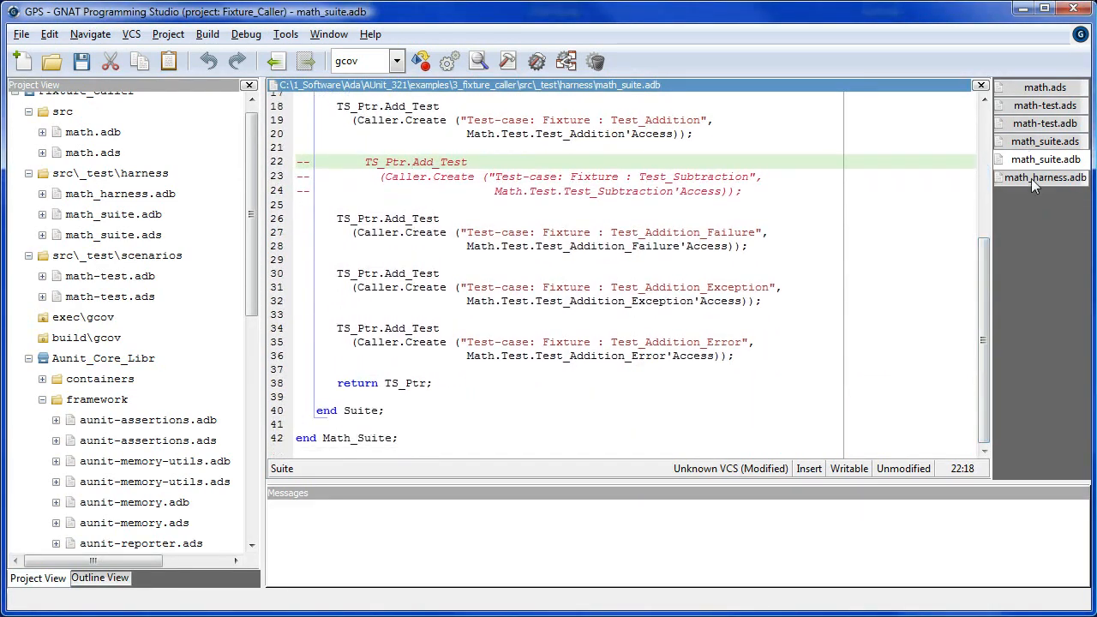
pyautogui.click(1044, 176)
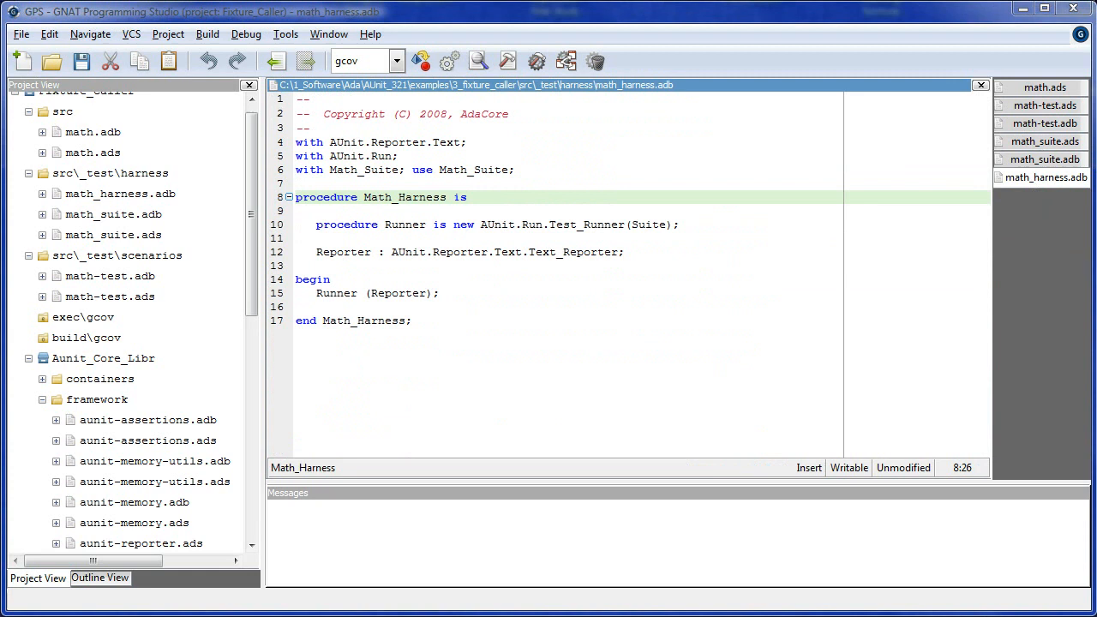
pyautogui.moveTo(479, 195)
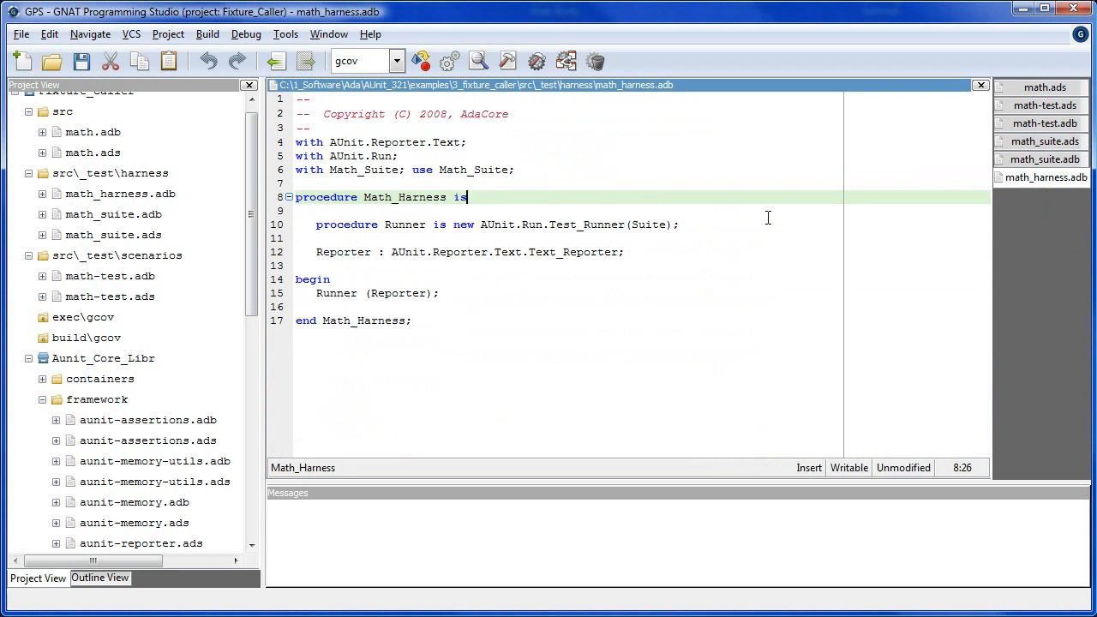
pyautogui.moveTo(744, 478)
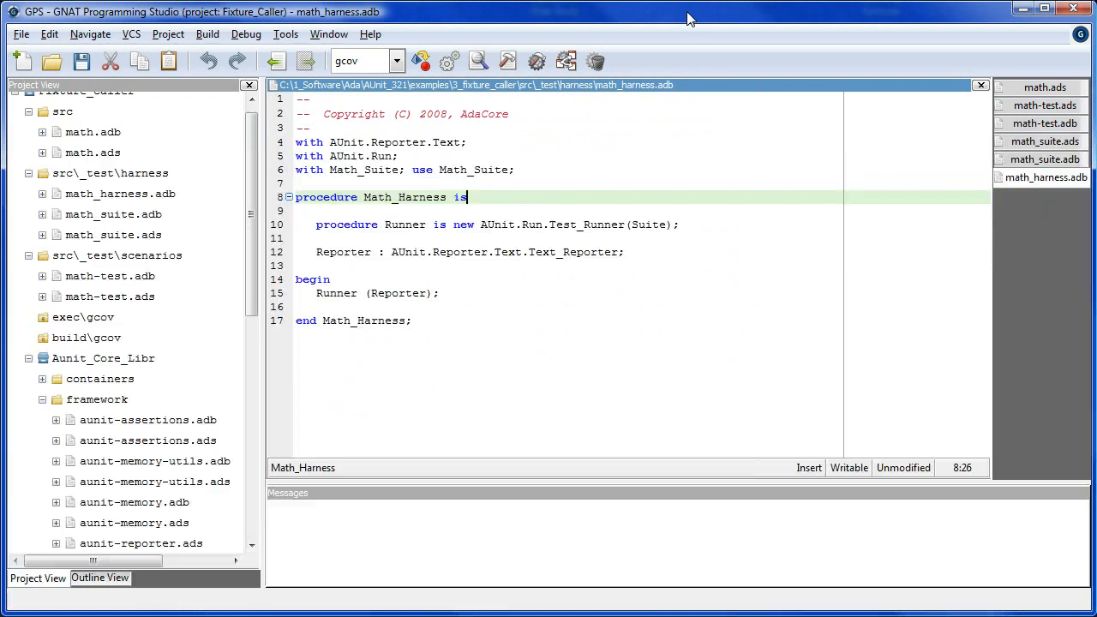
# Build All for Fixture_Caller, build the math_harness.adb main, and launch math_harness
pyautogui.click(626, 252)
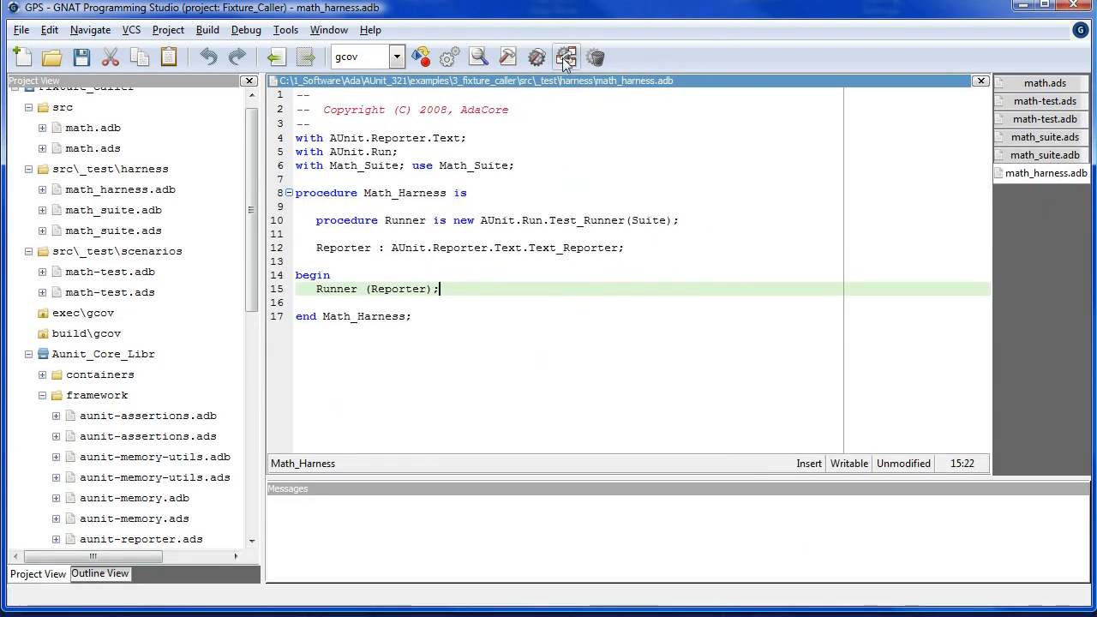
pyautogui.click(566, 57)
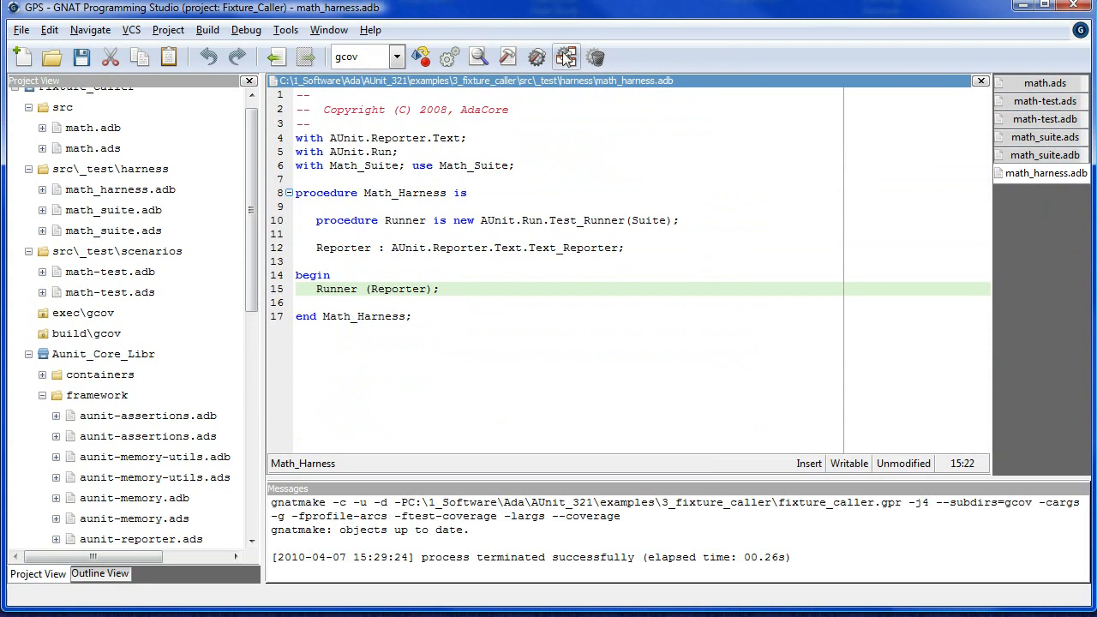
pyautogui.moveTo(539, 56)
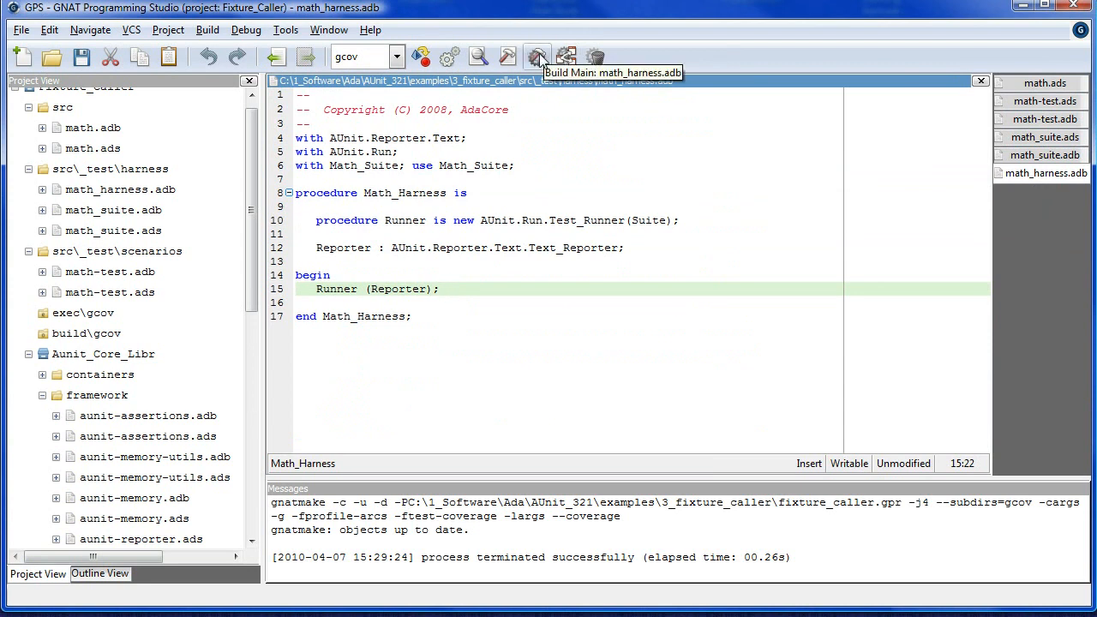
pyautogui.click(538, 57)
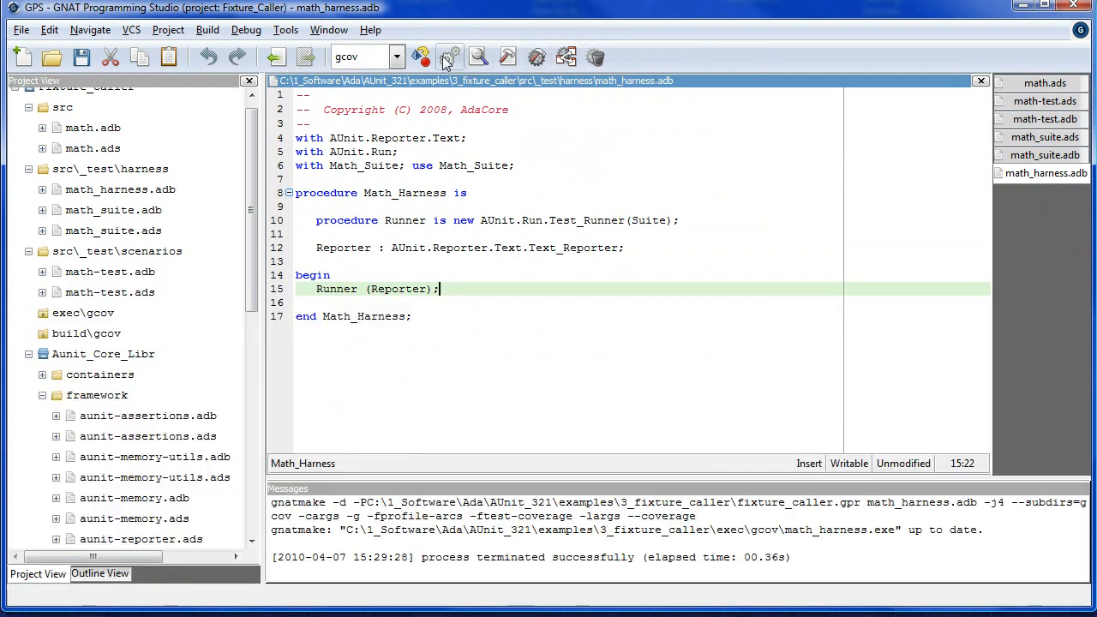
pyautogui.click(422, 56)
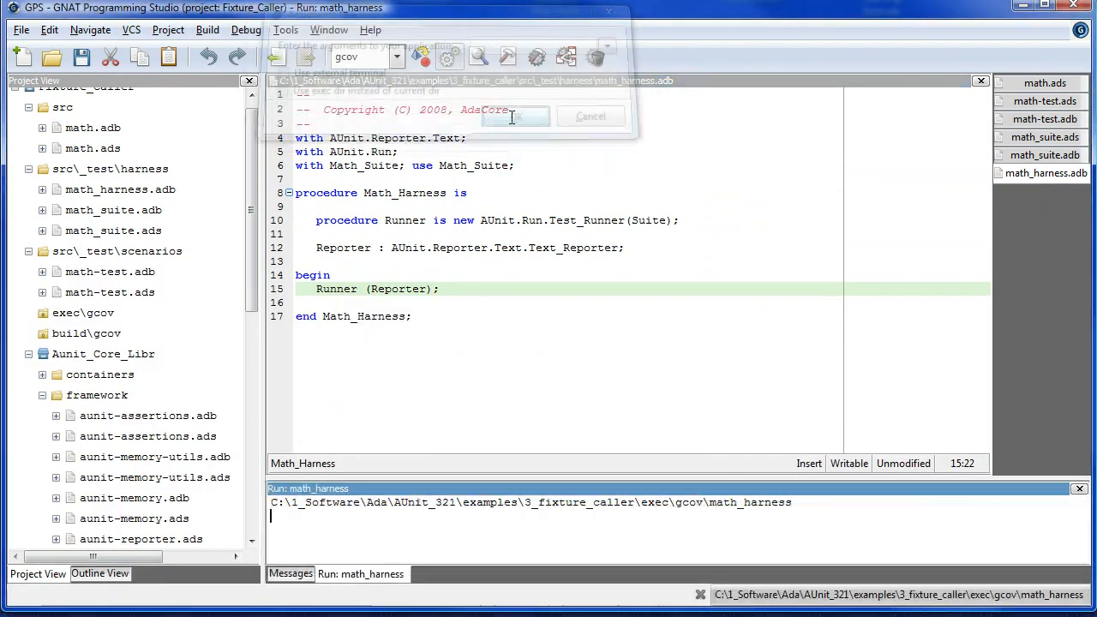
# Confirm the run and read the Run: math_harness report: 4 tests, 2 passed, 1 assertion failure, 1 CONSTRAINT_ERROR
pyautogui.click(514, 117)
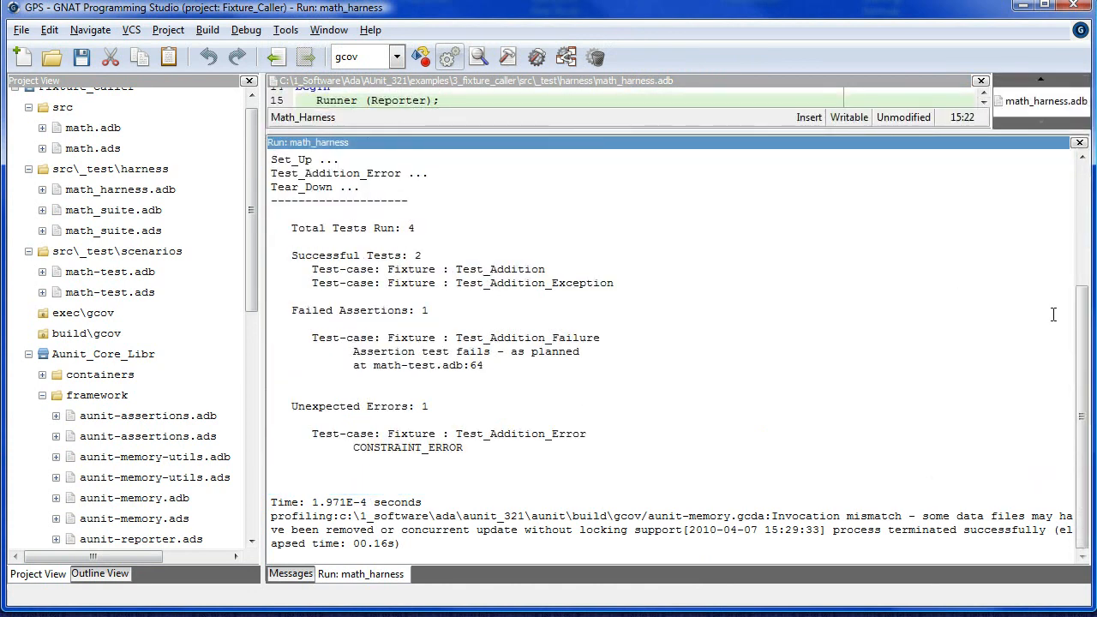
pyautogui.scroll(3)
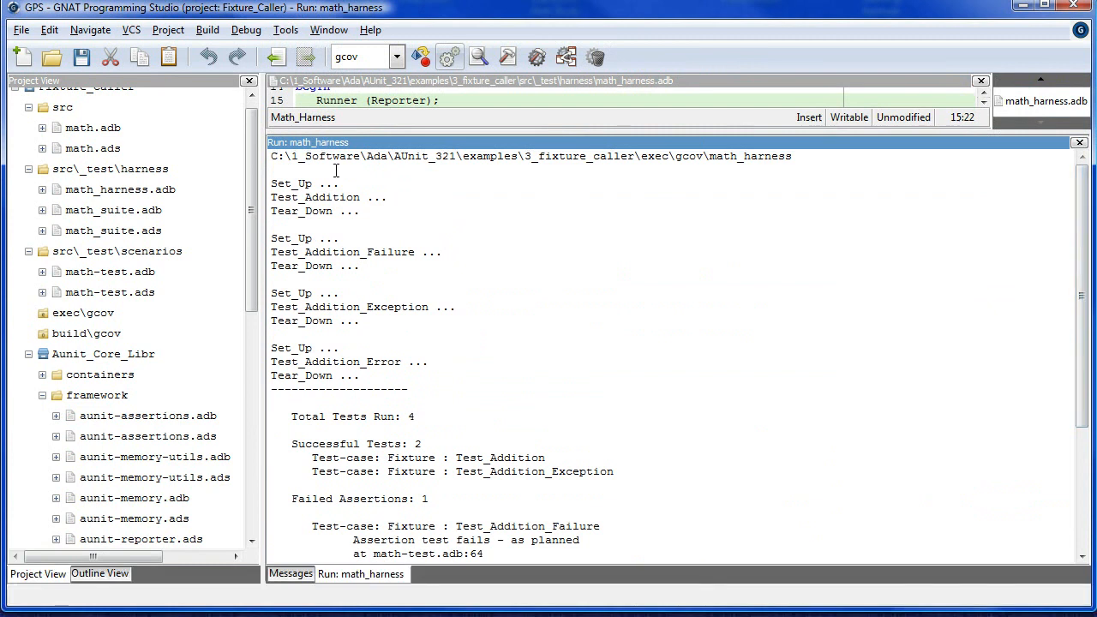
pyautogui.moveTo(393, 192)
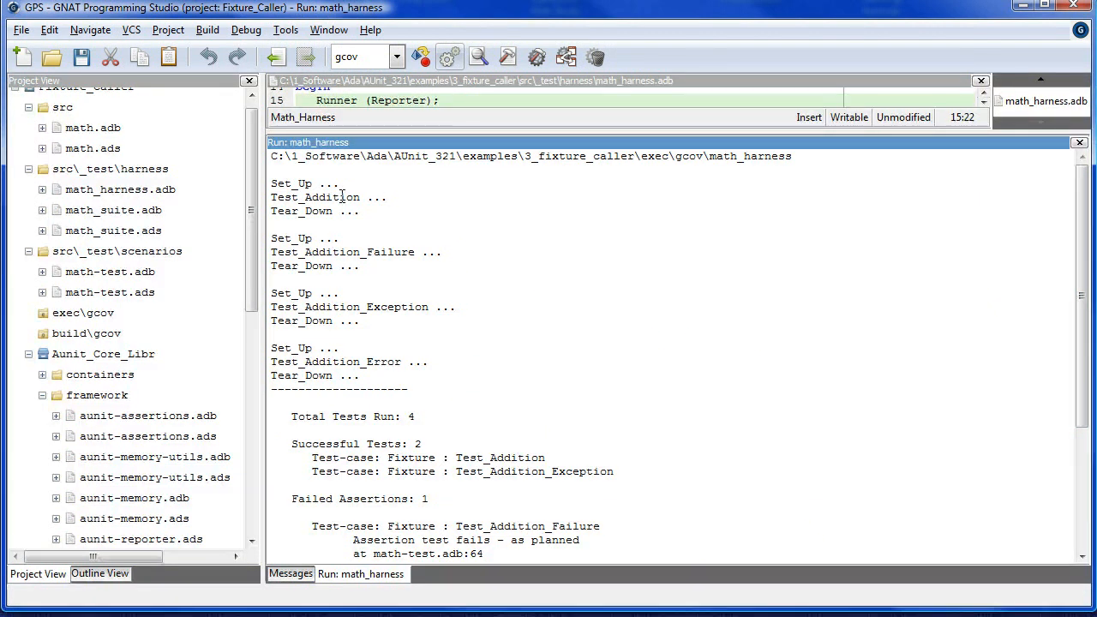
pyautogui.moveTo(1065, 242)
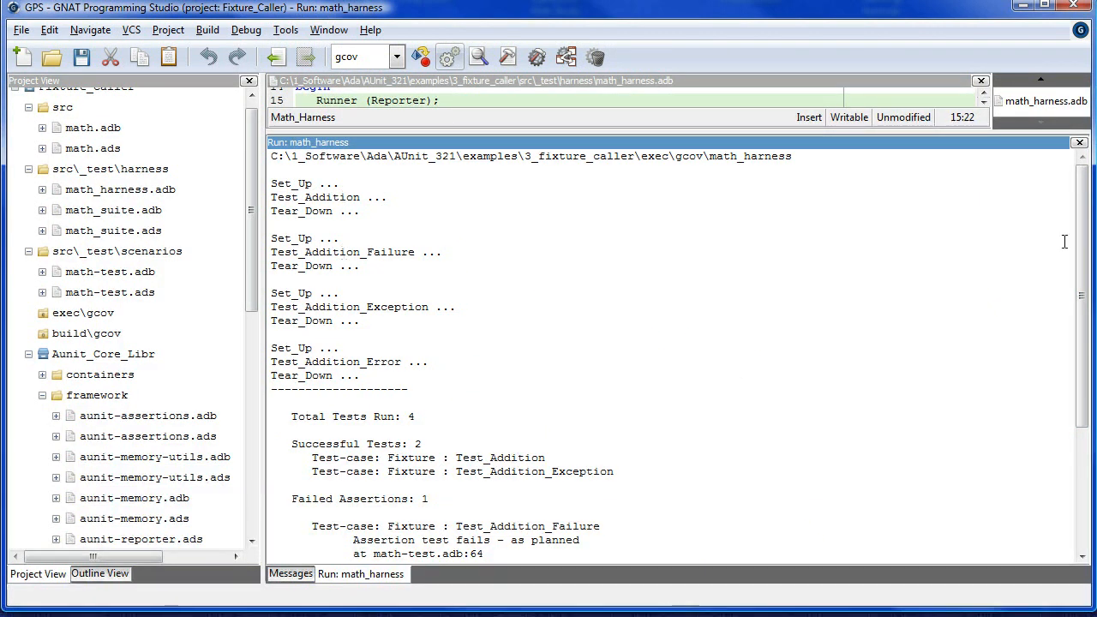
pyautogui.moveTo(402, 237)
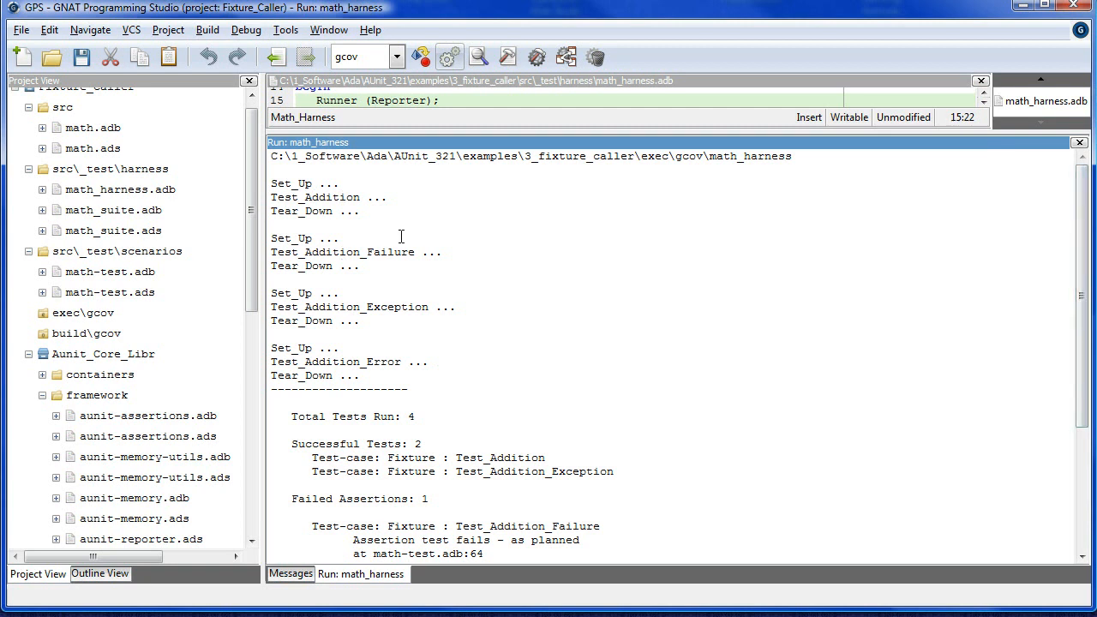
pyautogui.moveTo(1057, 235)
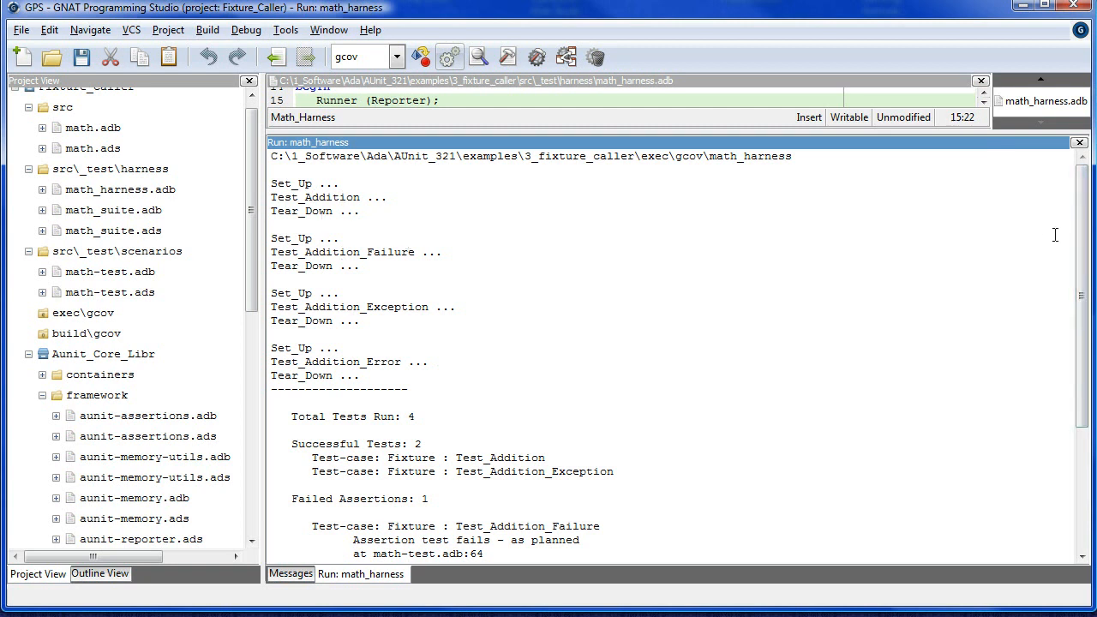
pyautogui.scroll(-3)
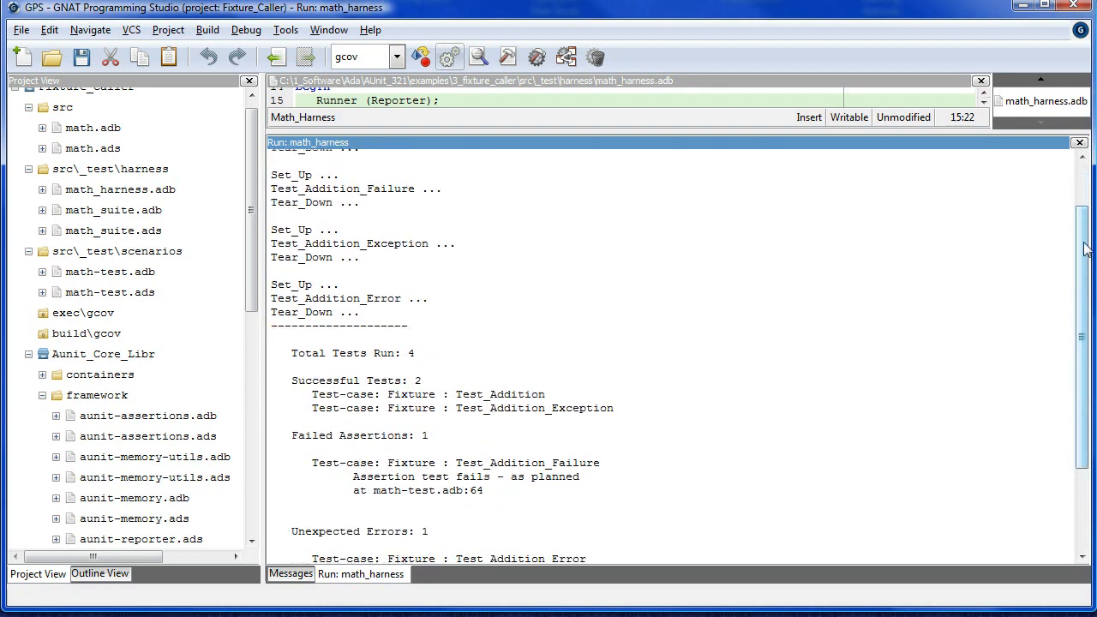
pyautogui.scroll(-3)
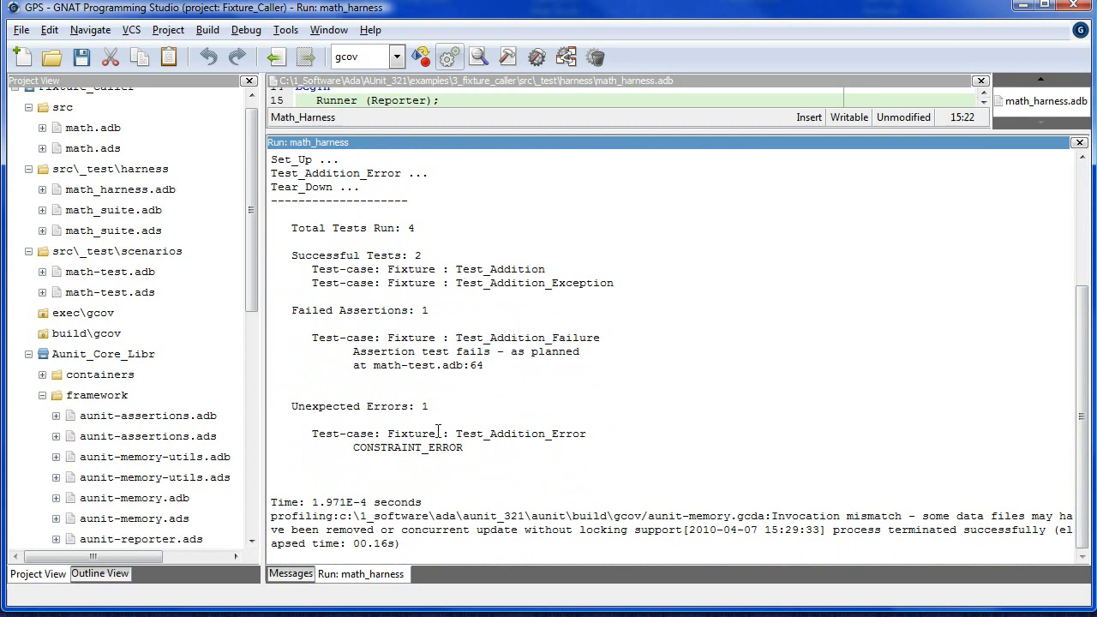
pyautogui.moveTo(444, 446)
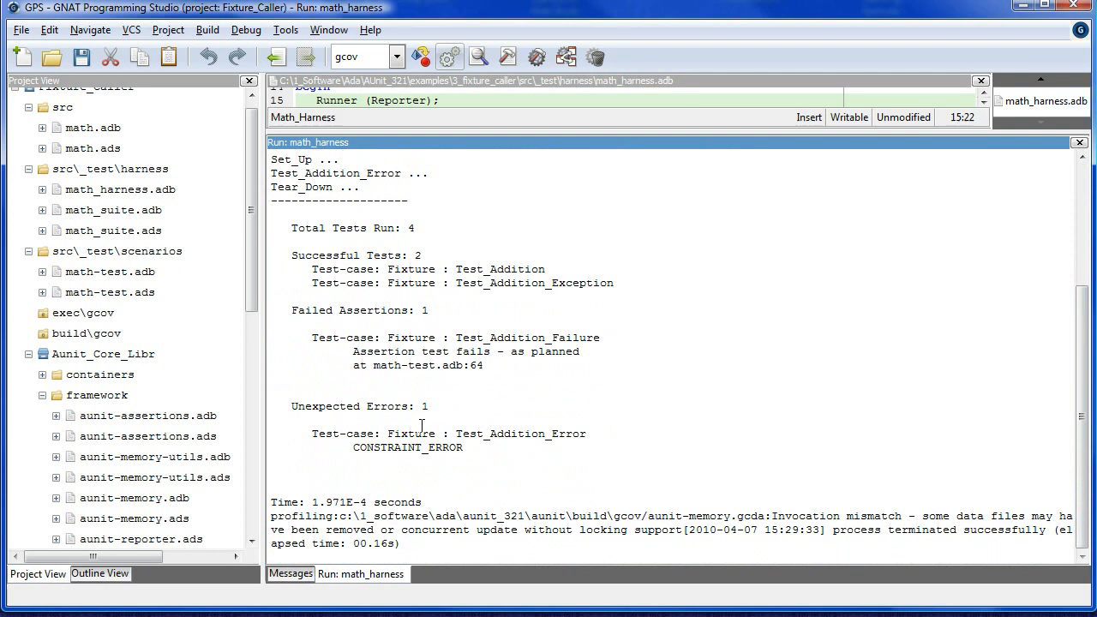
pyautogui.moveTo(627, 363)
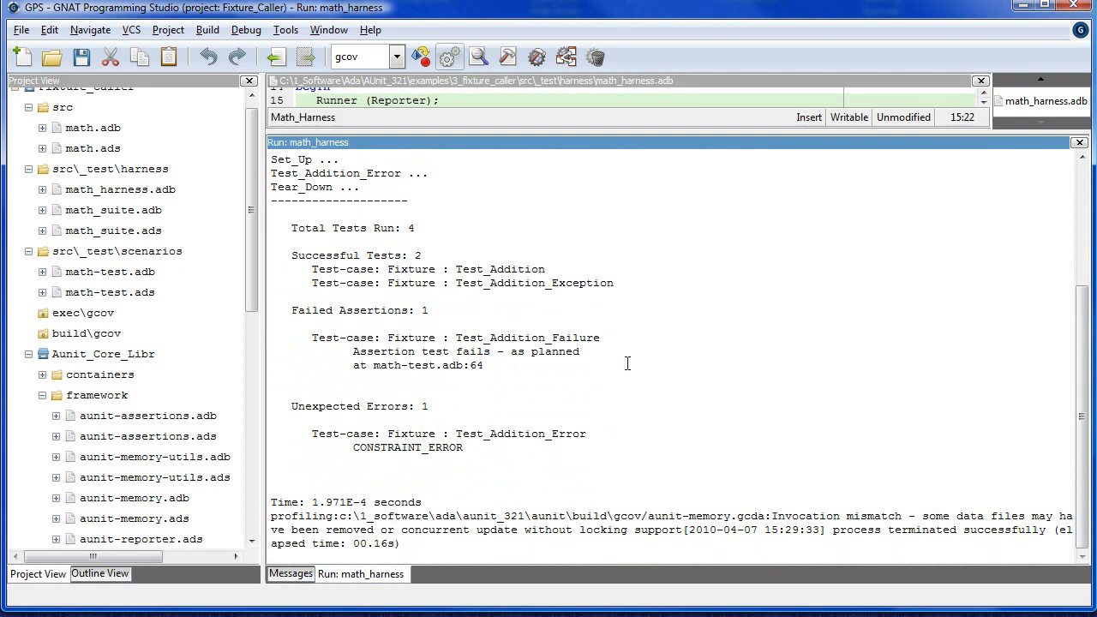